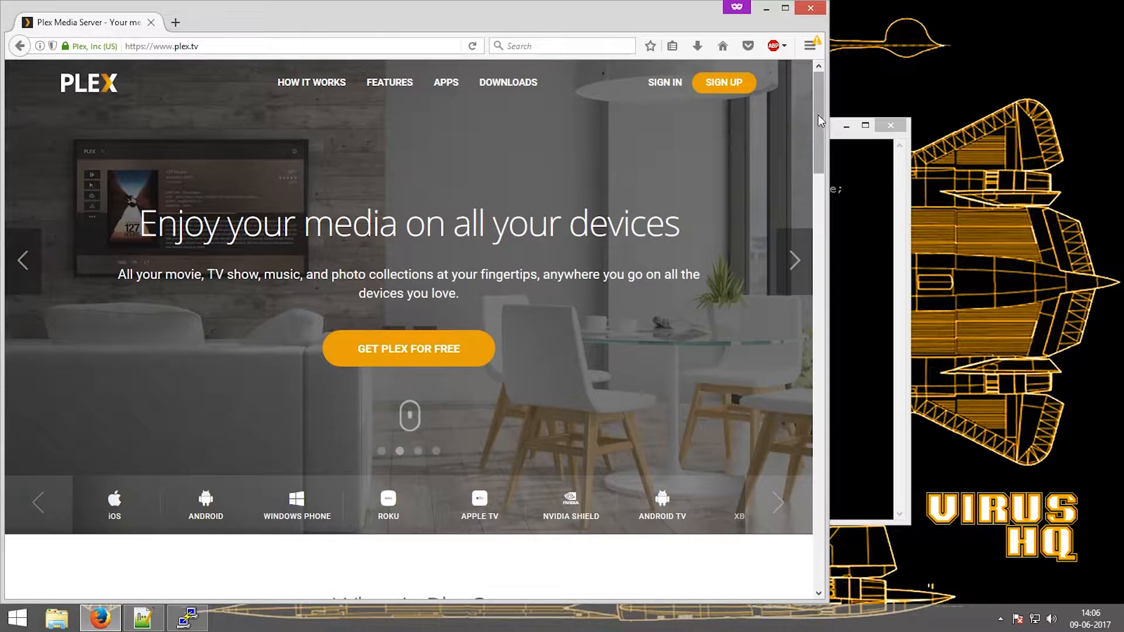
Run sudo apt-get install apt-transport-https -y --force-yes in the SSH session
scroll("down", 3)
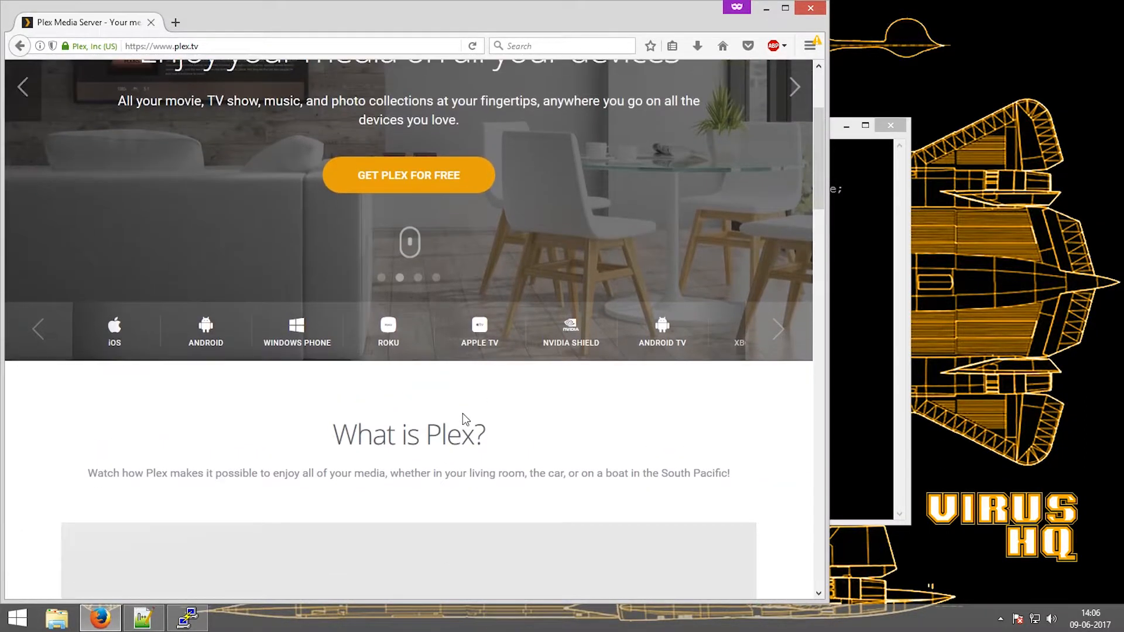
scroll("down", 3)
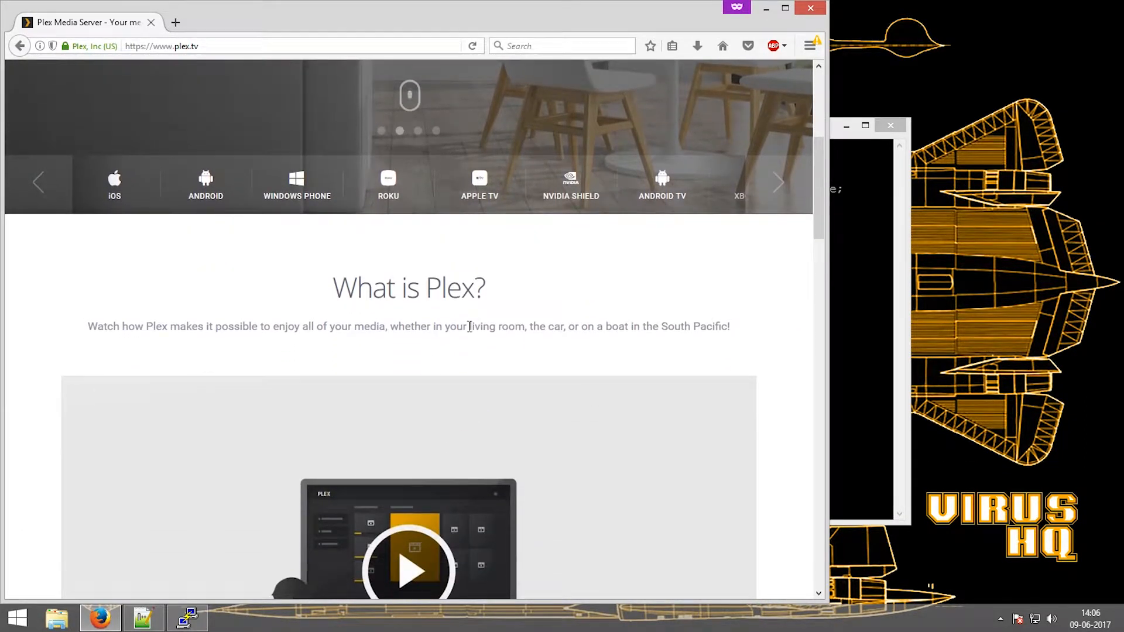
scroll("down", 3)
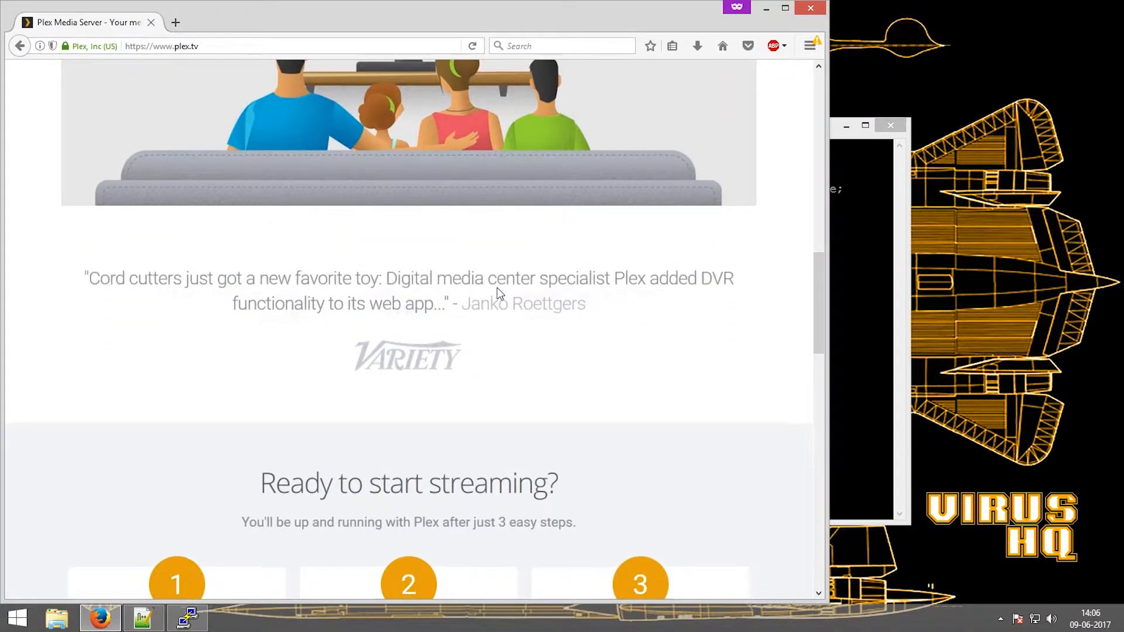
scroll("down", 3)
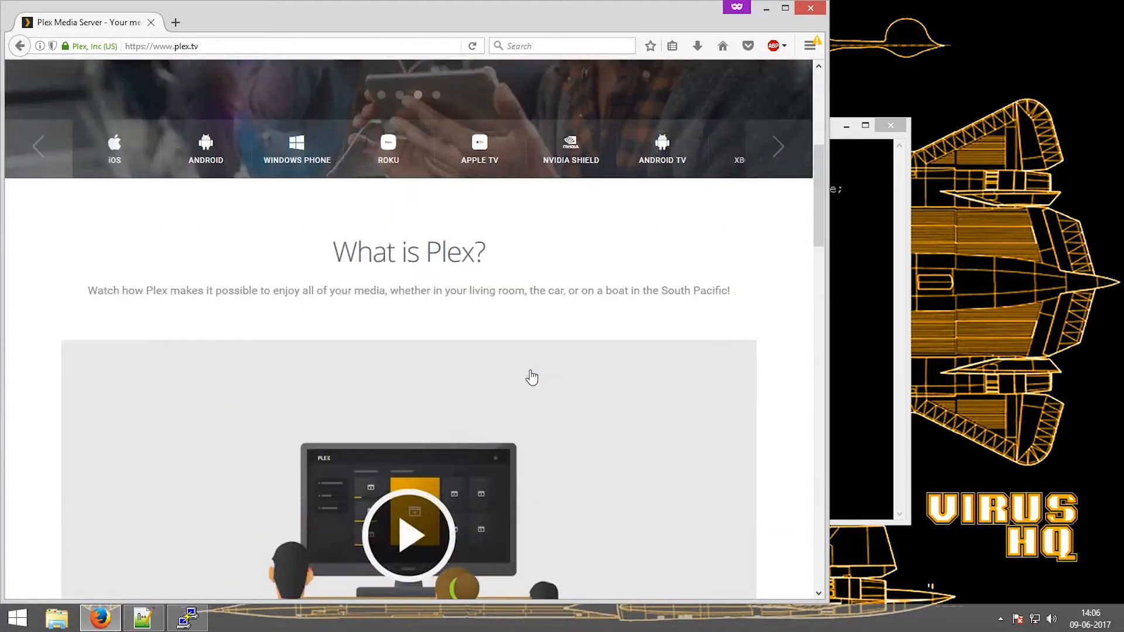
left_click(143, 618)
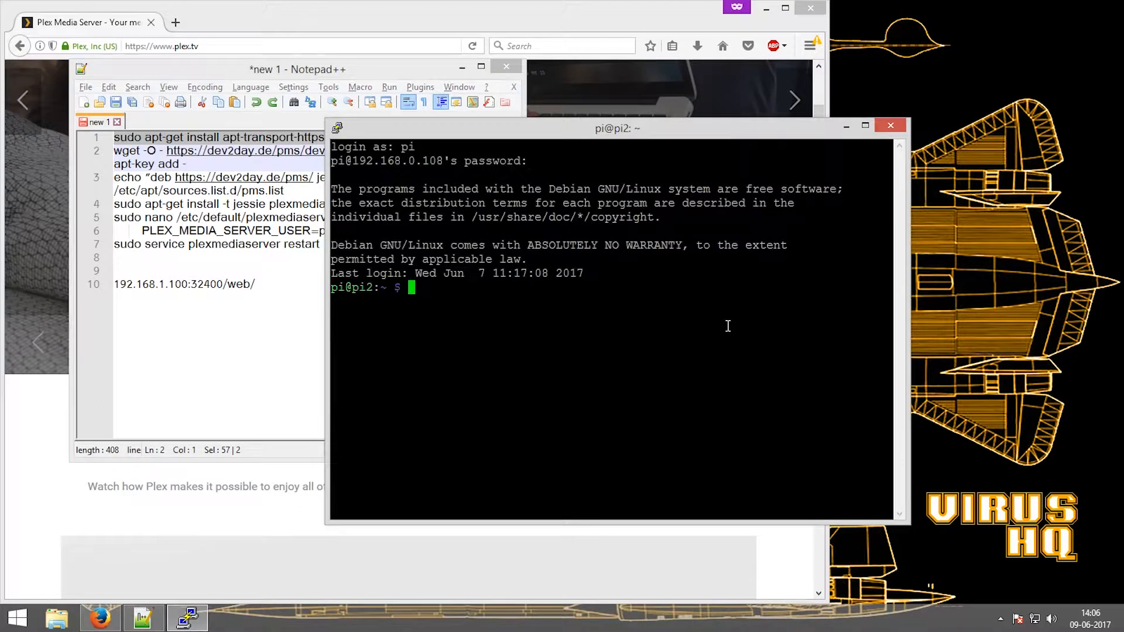
type("sudo apt-get install apt-transport-https -y --force-yes")
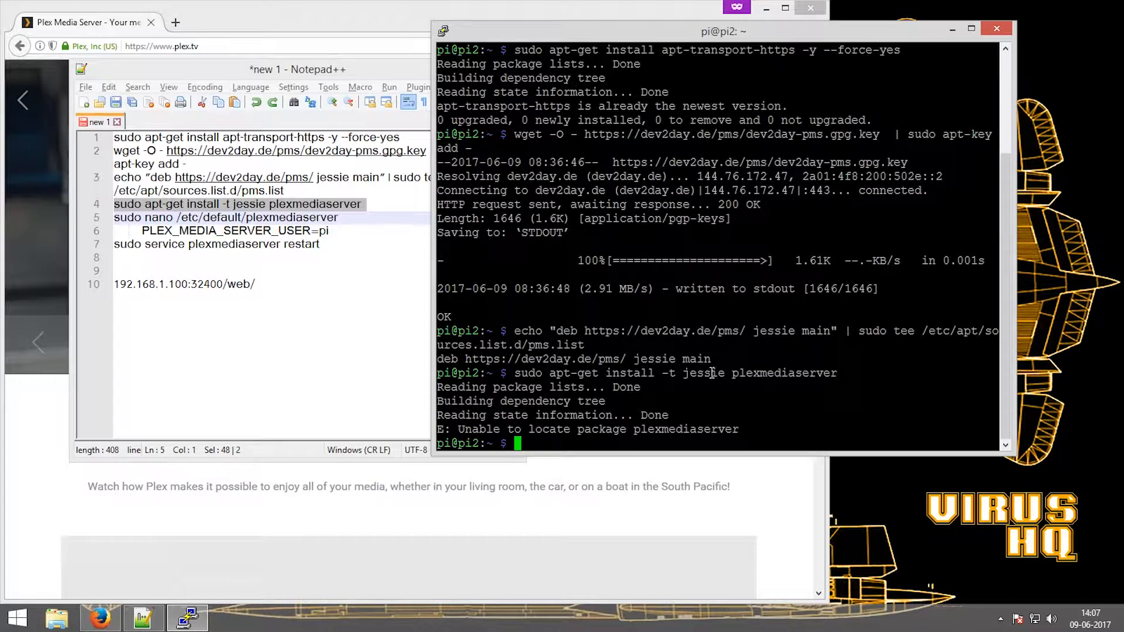
mouse_move(670, 401)
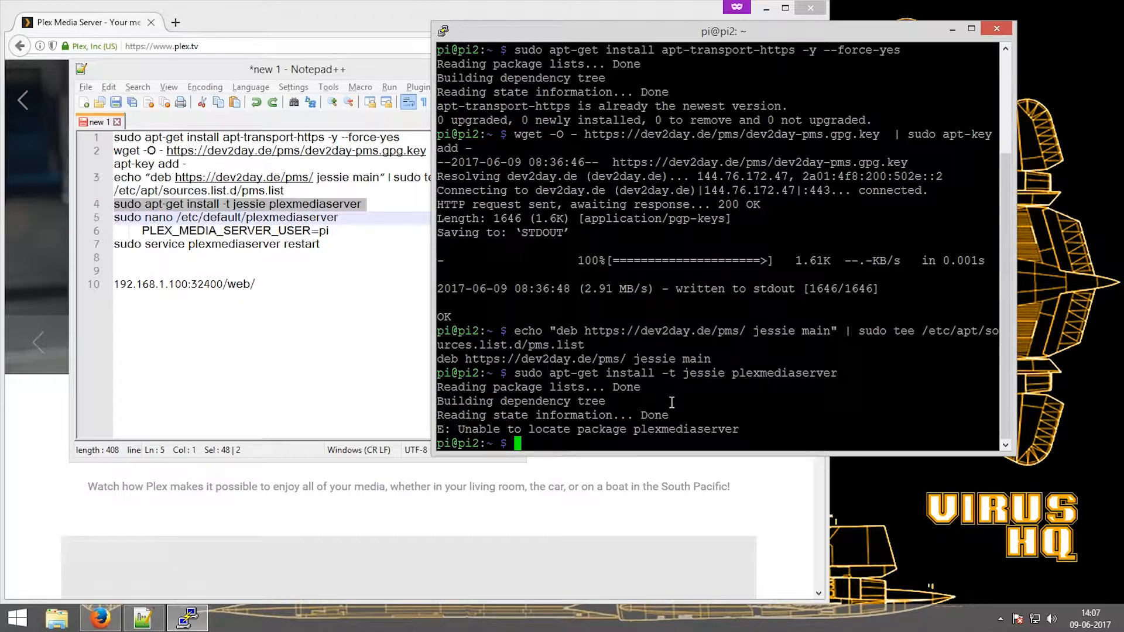
Clear the terminal and run the chained apt-get update, upgrade and dist-upgrade command
type("sudo airmon-ng start wlan0")
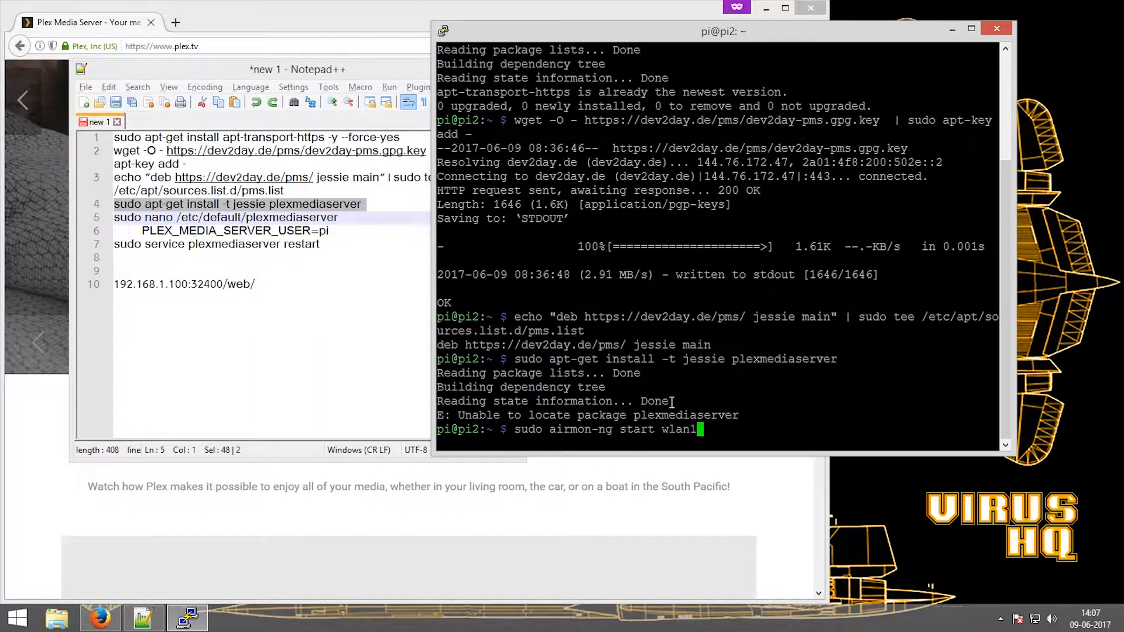
type("sudo make")
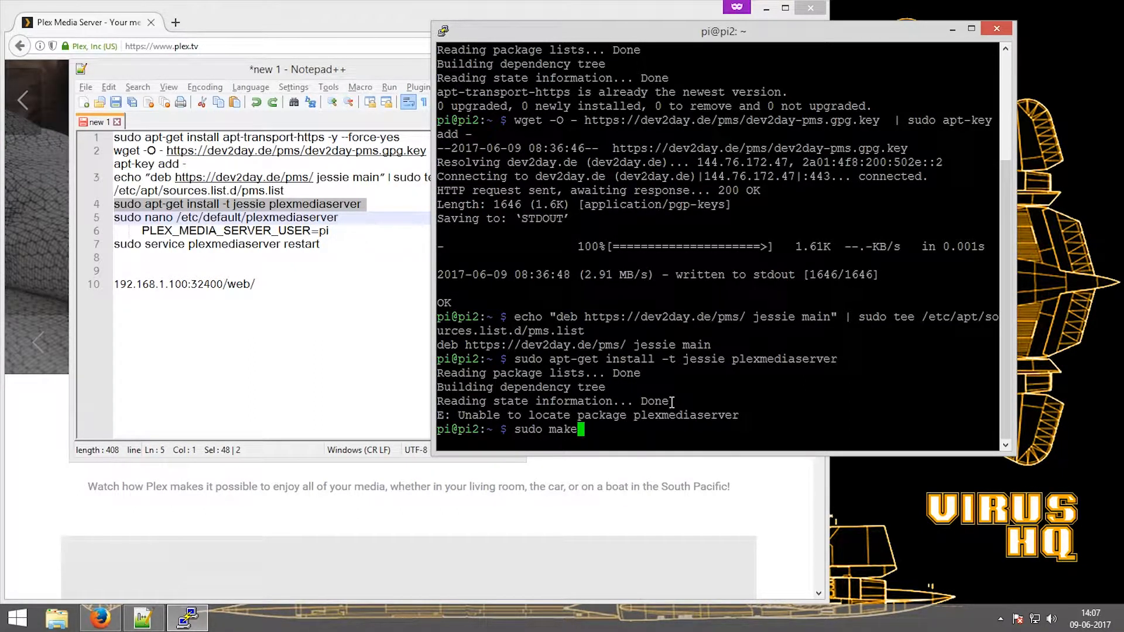
type("clear")
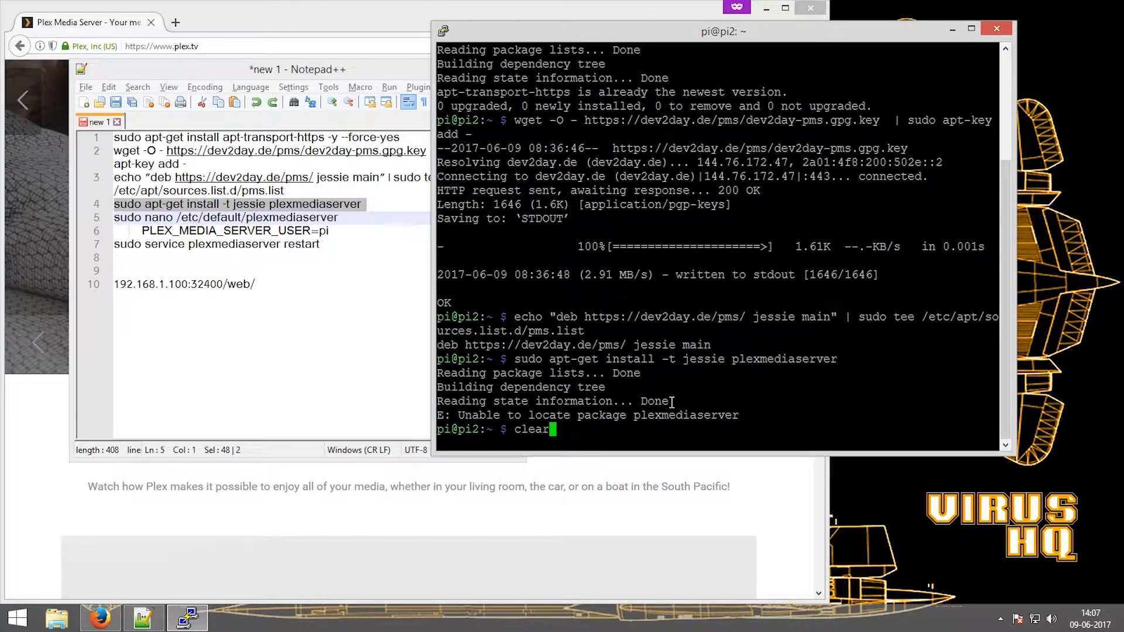
type("sudo apt-get update -y && sudo apt-get upgrade -y && sudo apt-get dist-upgrade -y && sudo rpi-update")
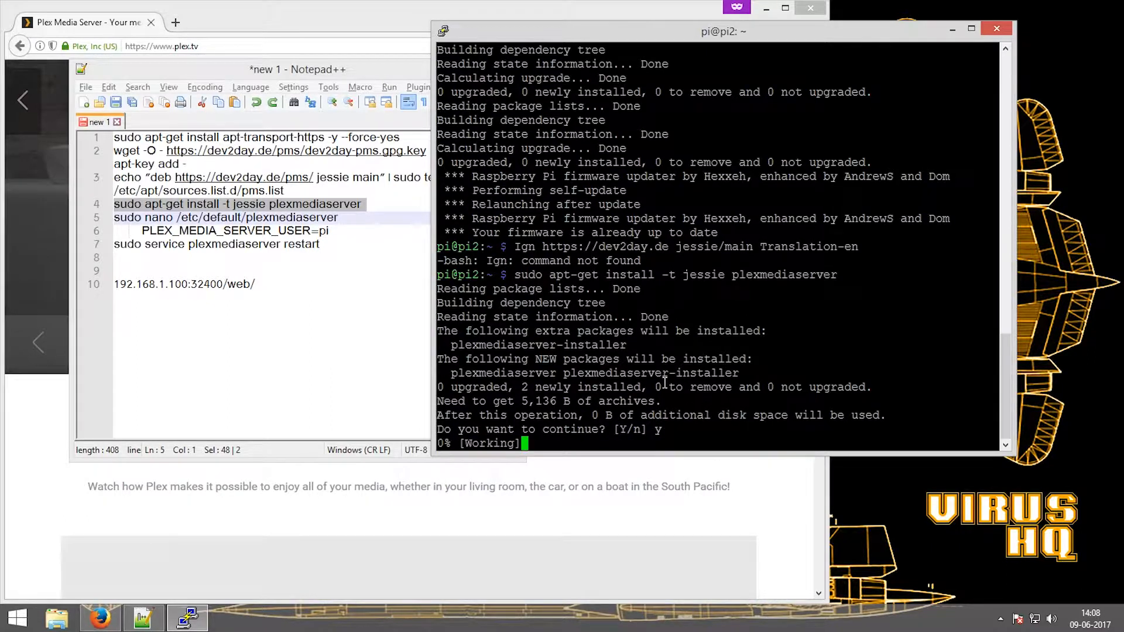
Confirm the Plex package install and wait for 'Starting Plex Media Server: done'
key("Return")
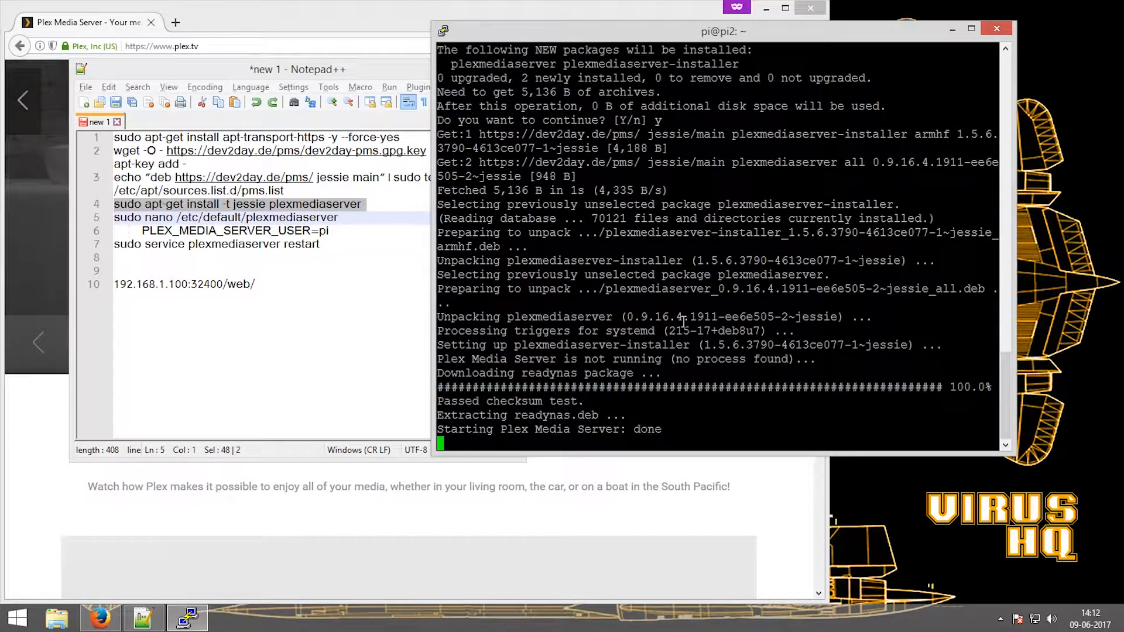
scroll("down", 3)
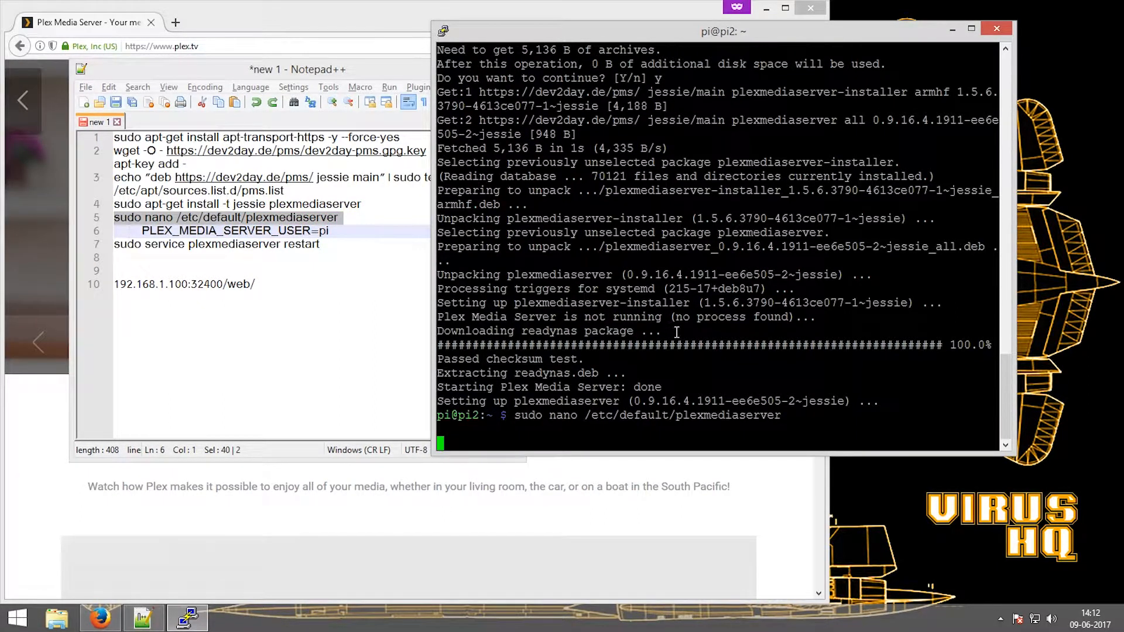
Close the /etc/default/plexmediaserver file in nano, returning to the prompt
key("enter")
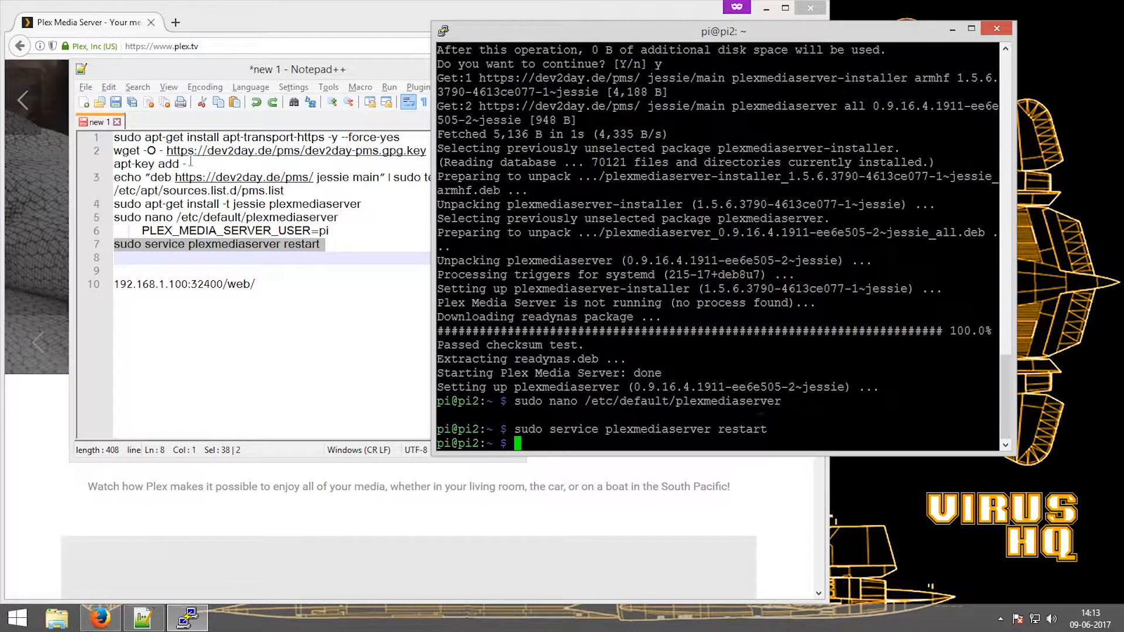
mouse_move(176, 22)
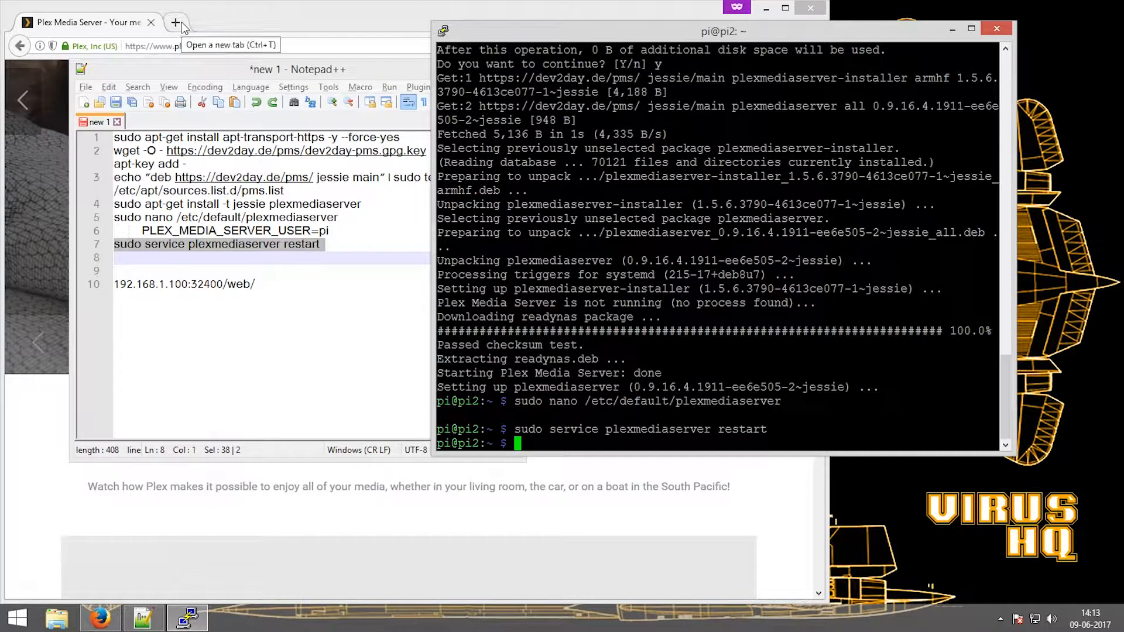
In a new Firefox tab, go to the Pi's IP on port 32400 /web/ to load Plex Web
left_click(176, 22)
type("192.168.0.109")
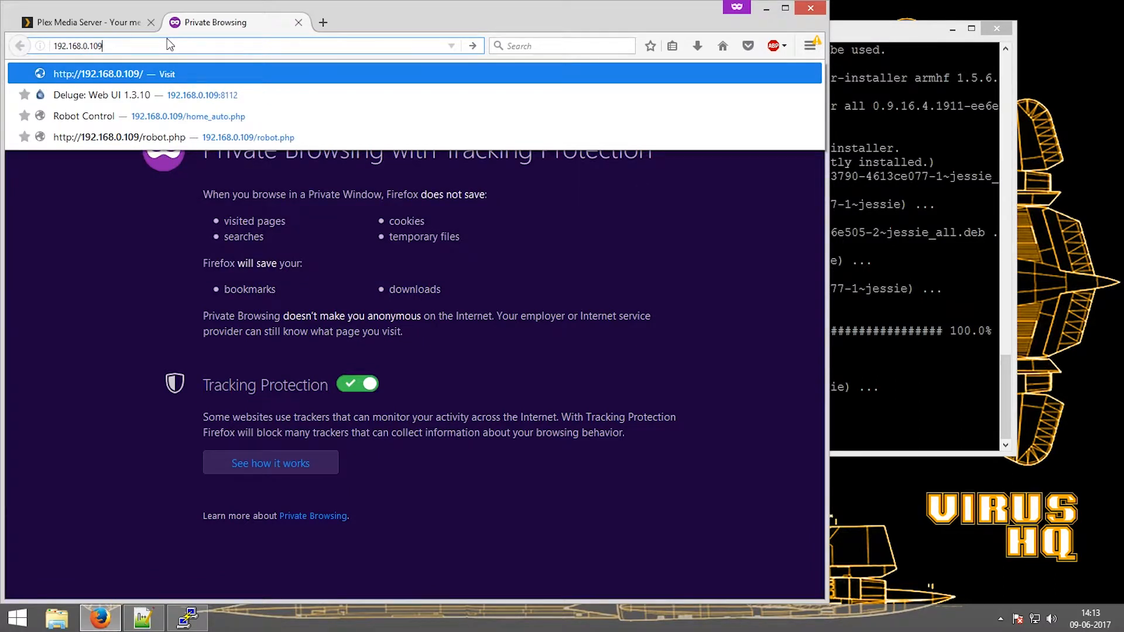
left_click(142, 616)
type(":32400/web/")
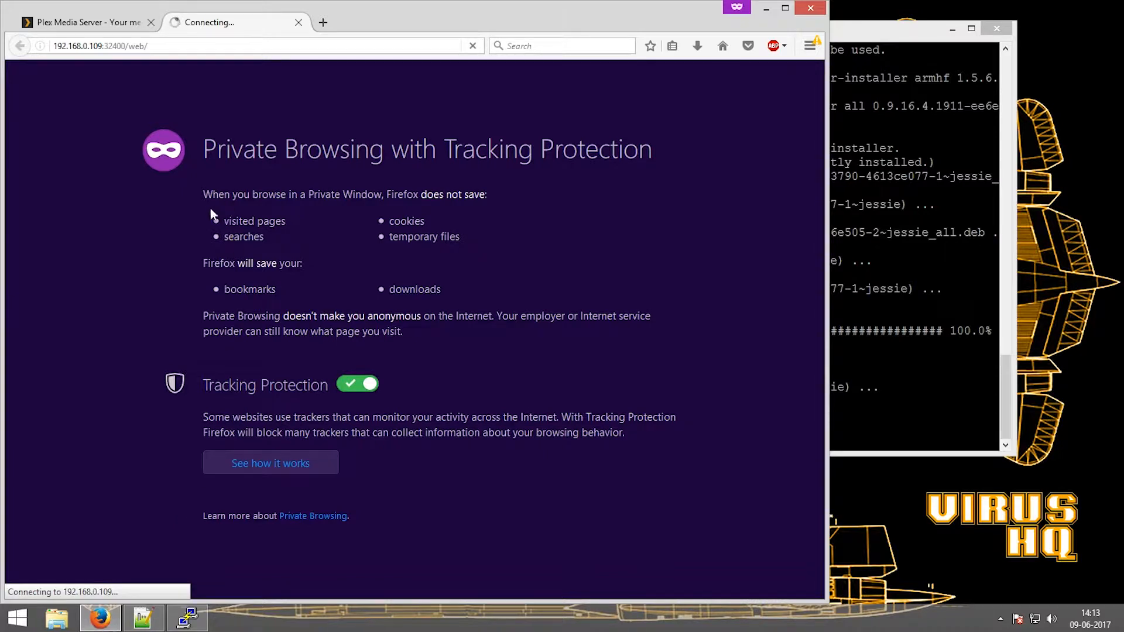
mouse_move(604, 500)
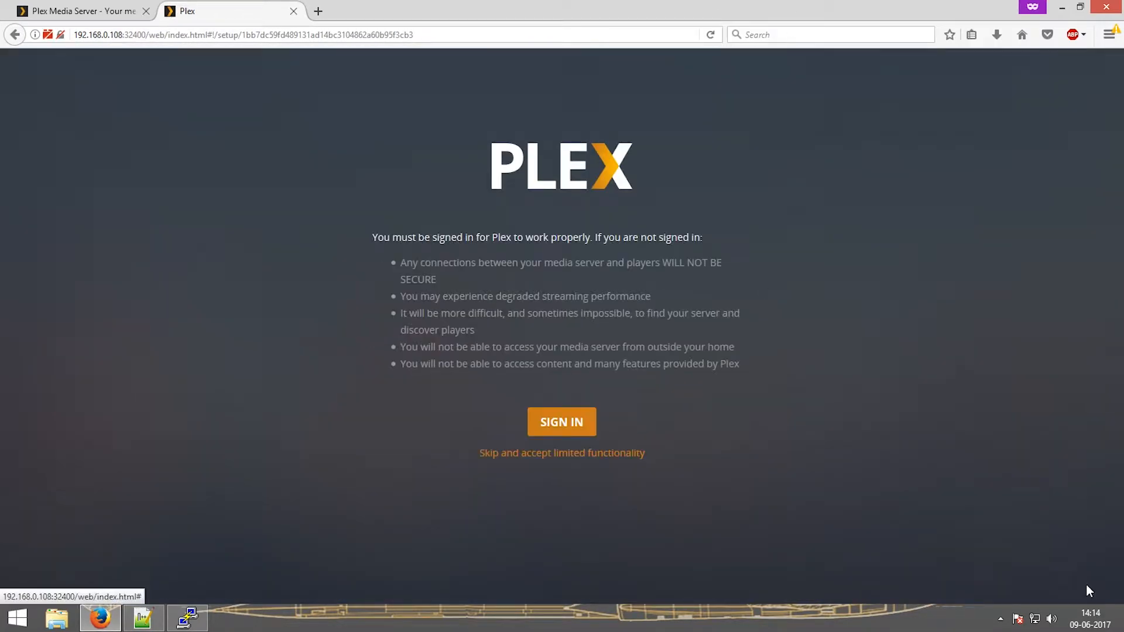
Skip the Plex sign-in and intro screens and close the Plex Pass offer
double_click(589, 262)
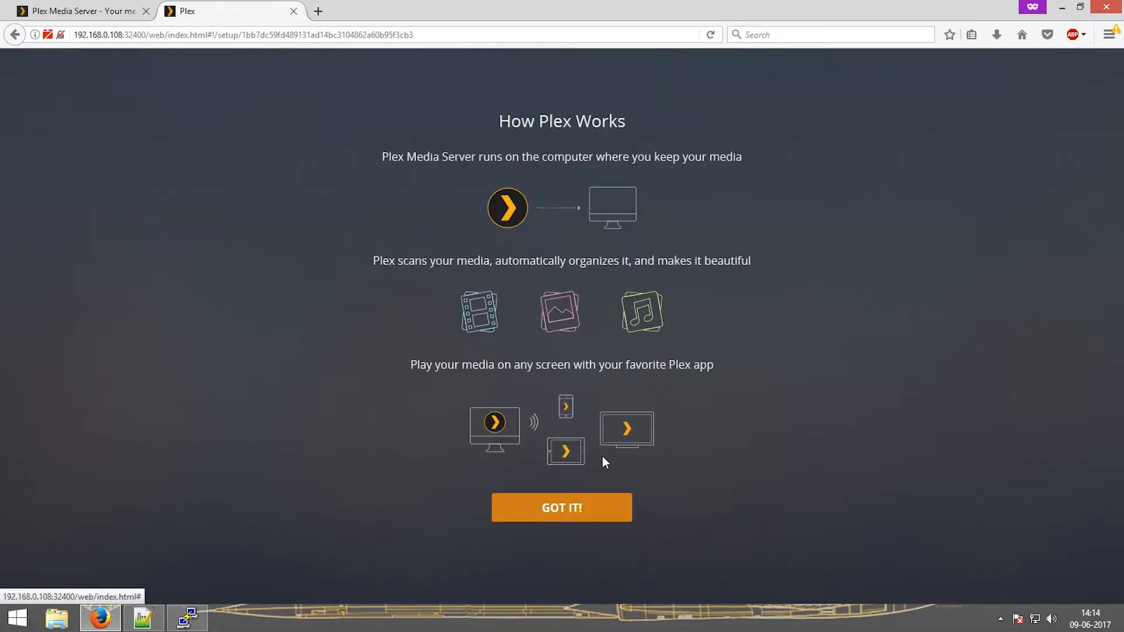
left_click(560, 507)
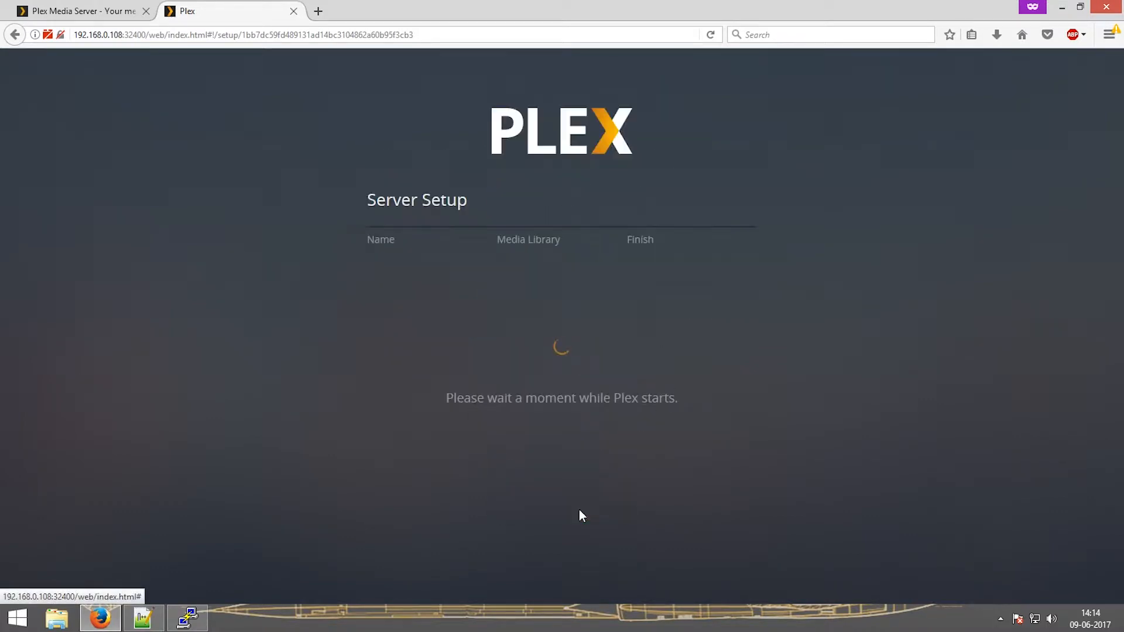
mouse_move(547, 306)
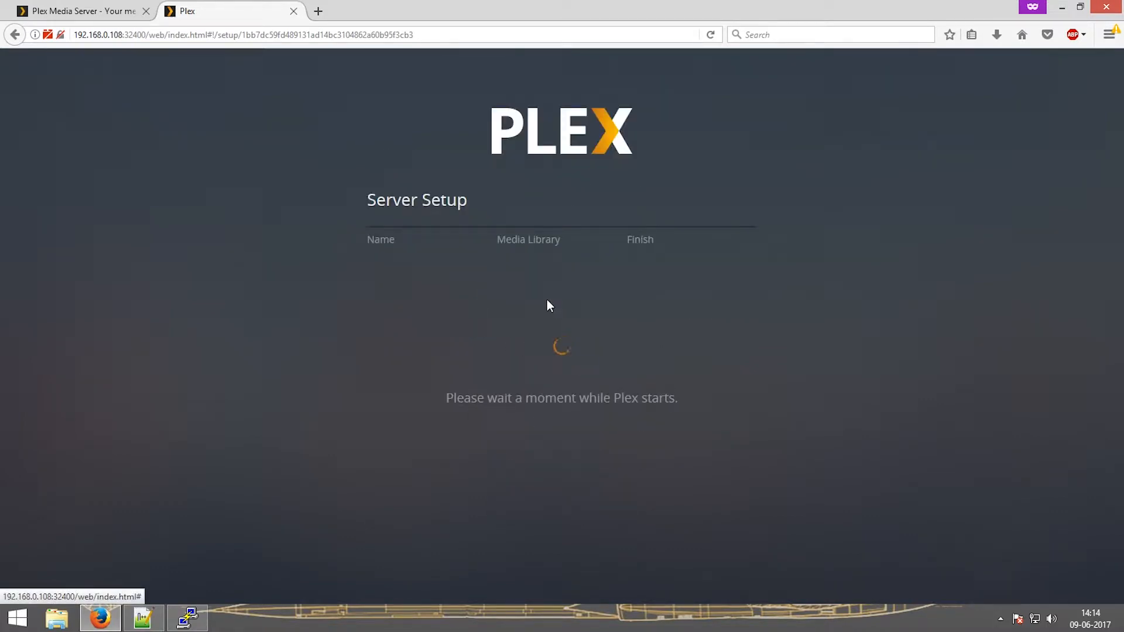
mouse_move(526, 259)
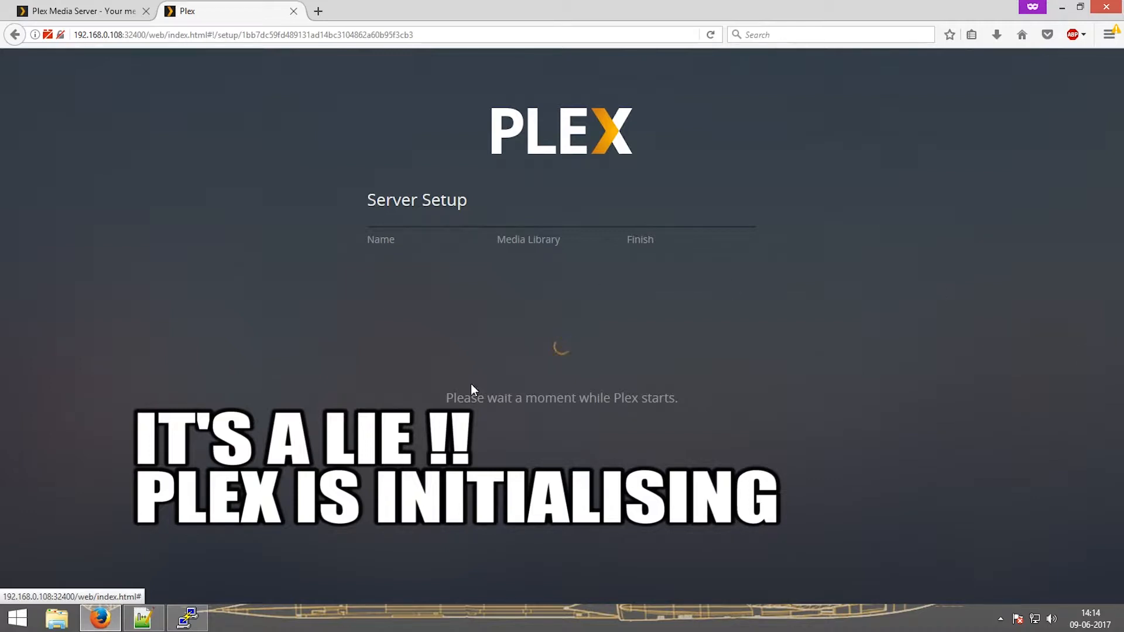
mouse_move(638, 417)
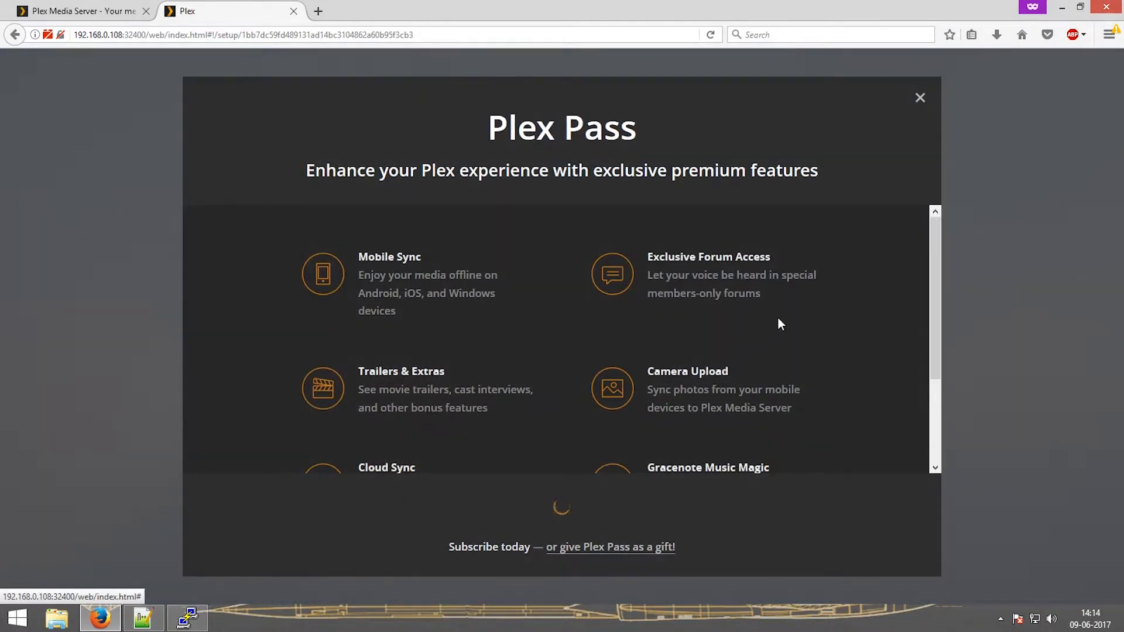
scroll("down", 3)
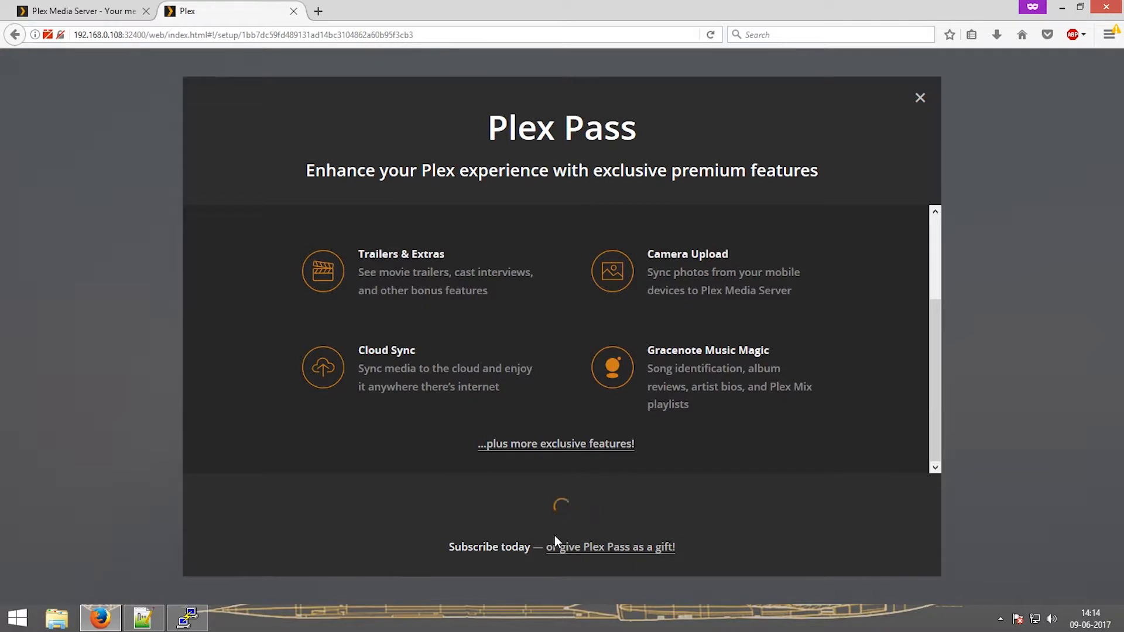
left_click(920, 97)
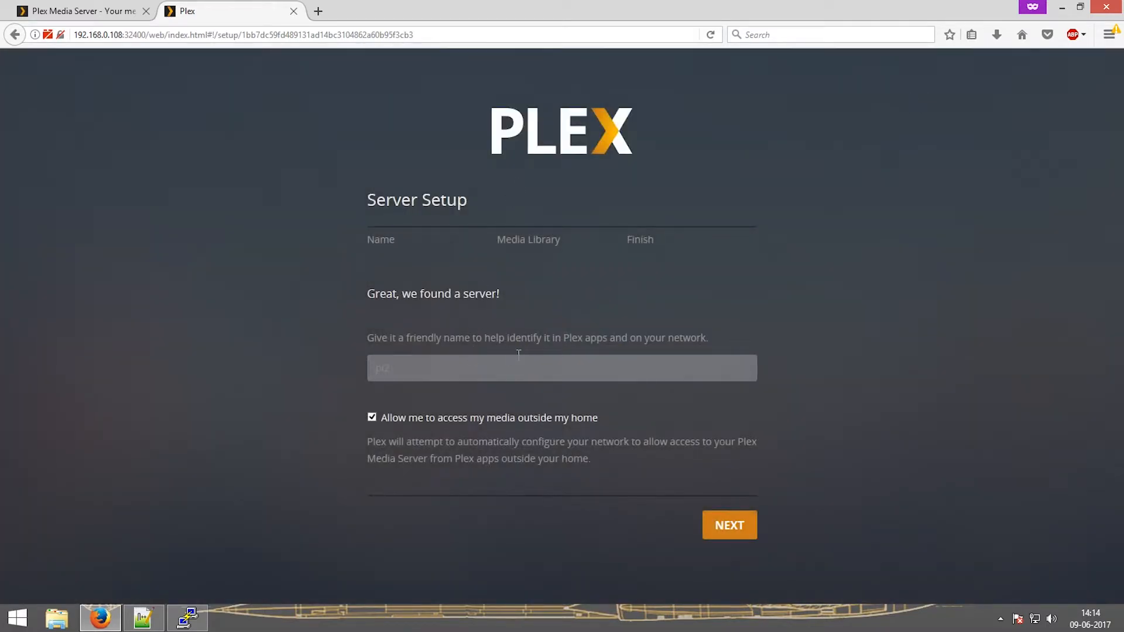
Name the server 'Pi2 Plex', keep remote access checked, and proceed with Next
left_click(560, 368)
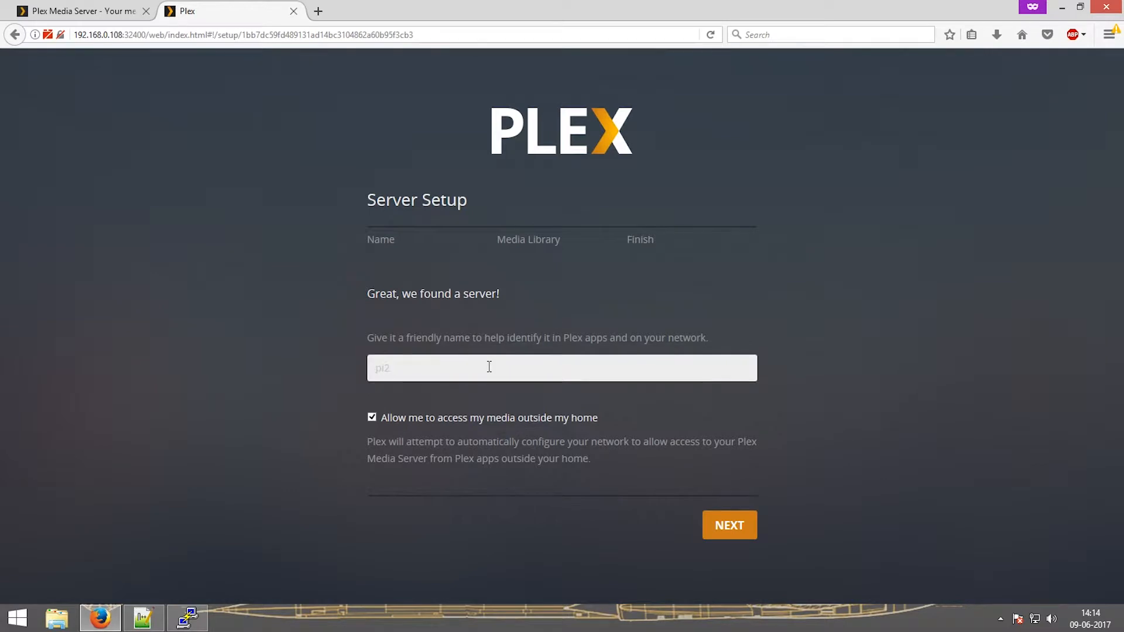
type("Pi2 Ple")
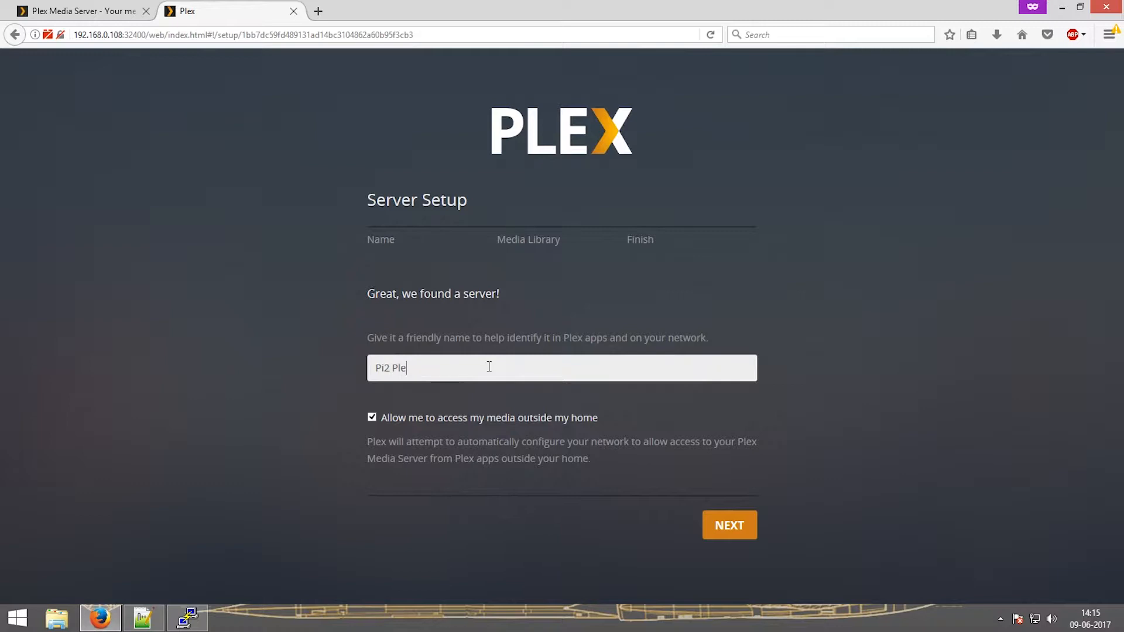
type("x")
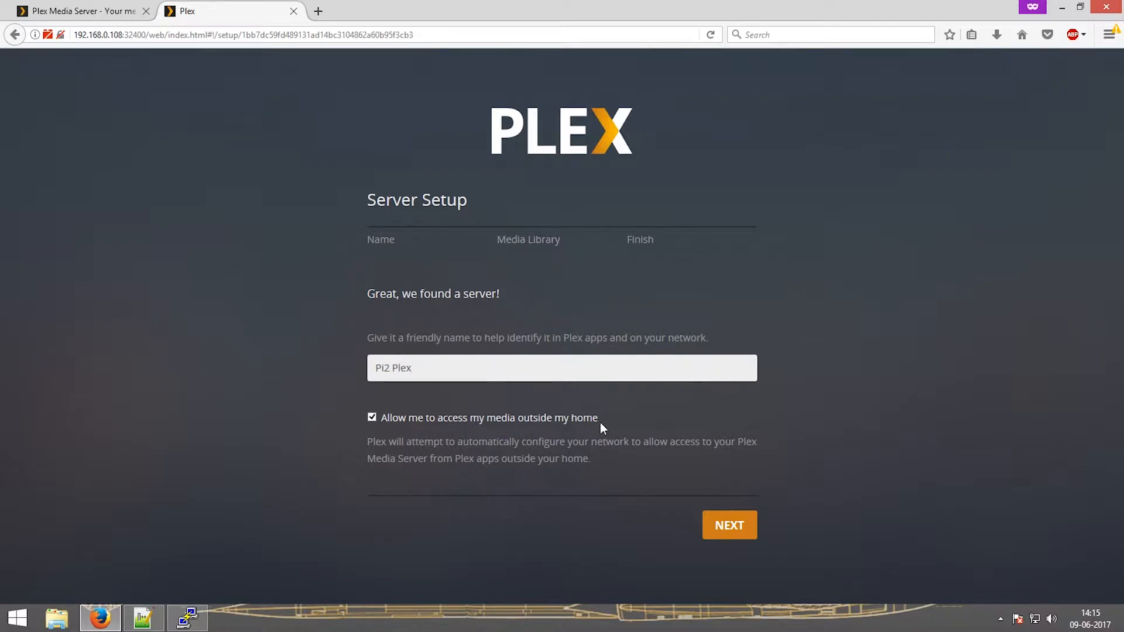
left_click(728, 524)
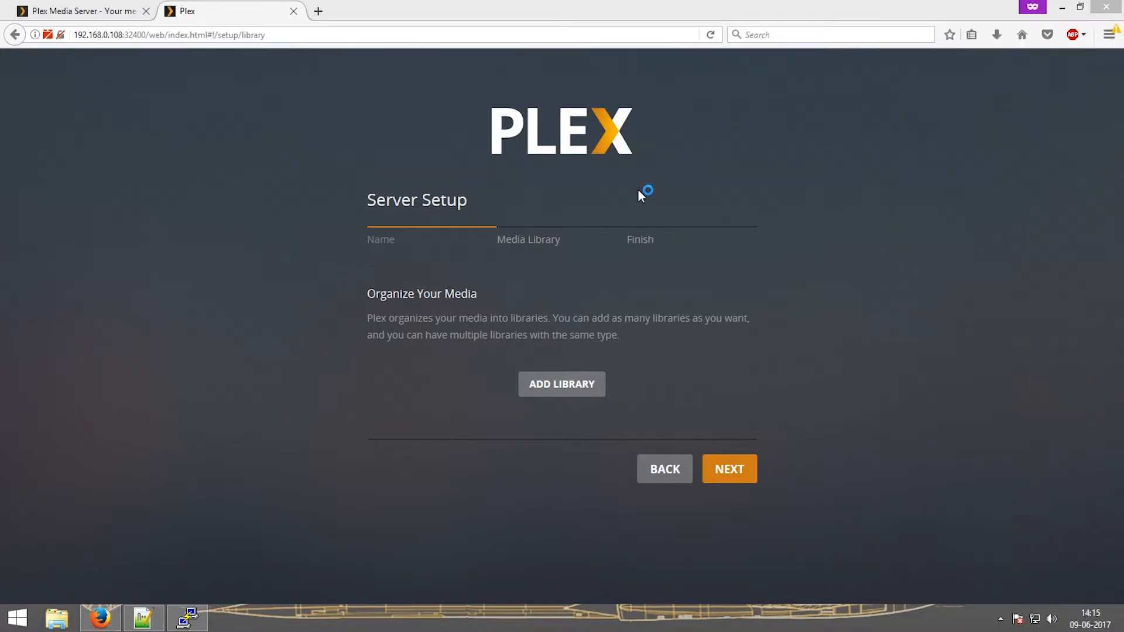
left_click(231, 619)
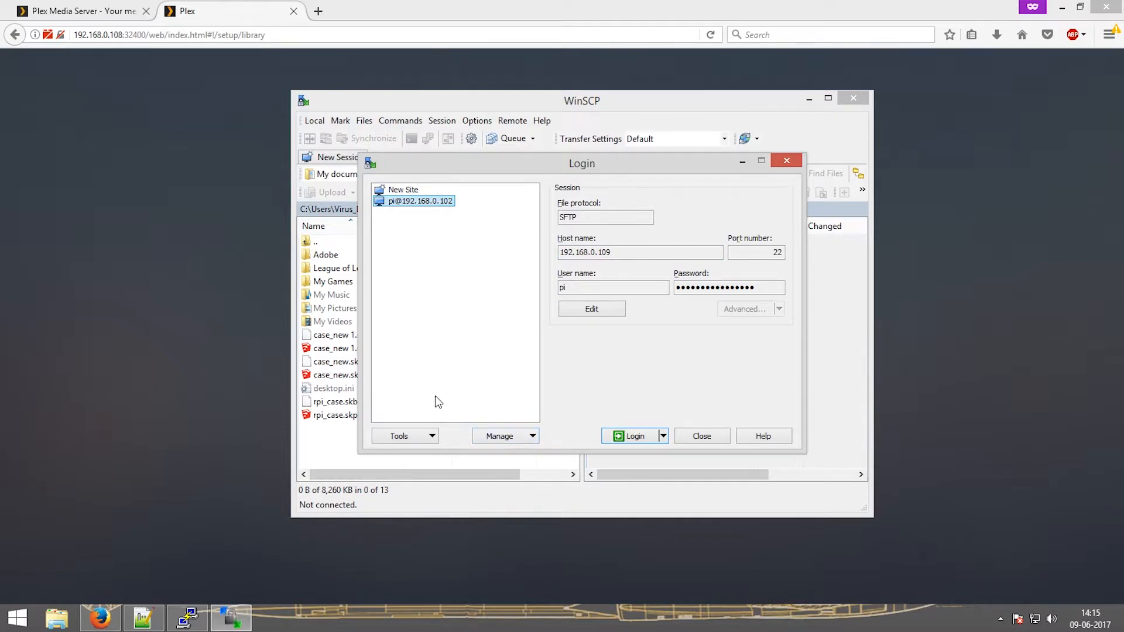
Log in to a new WinSCP site at 192.168.0.108 as pi, trusting the host key
left_click(402, 190)
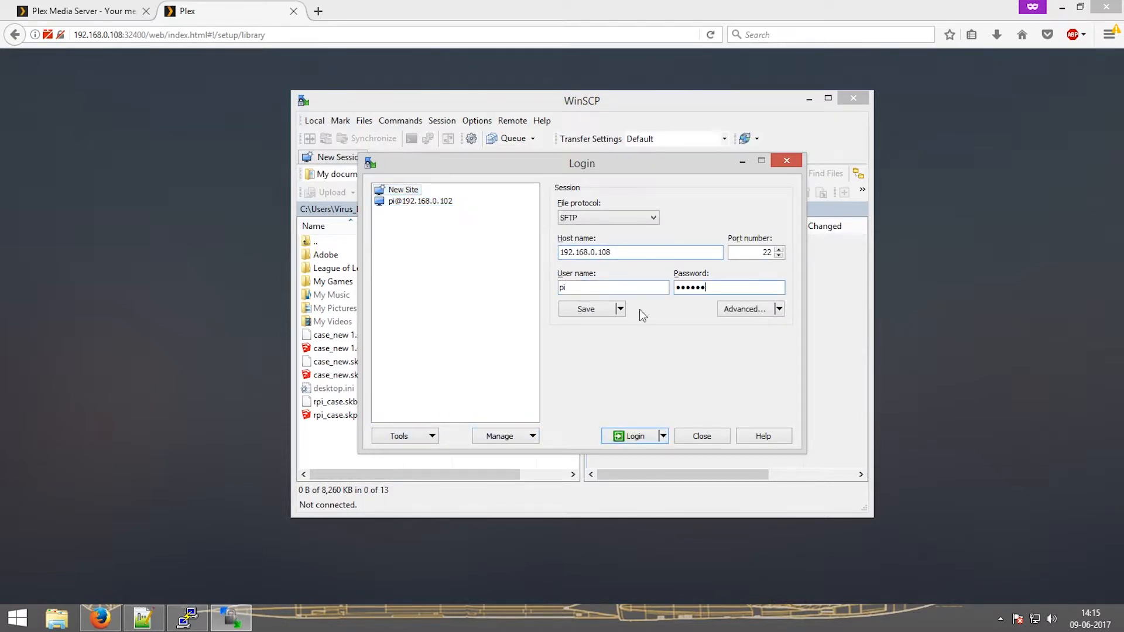
left_click(634, 435)
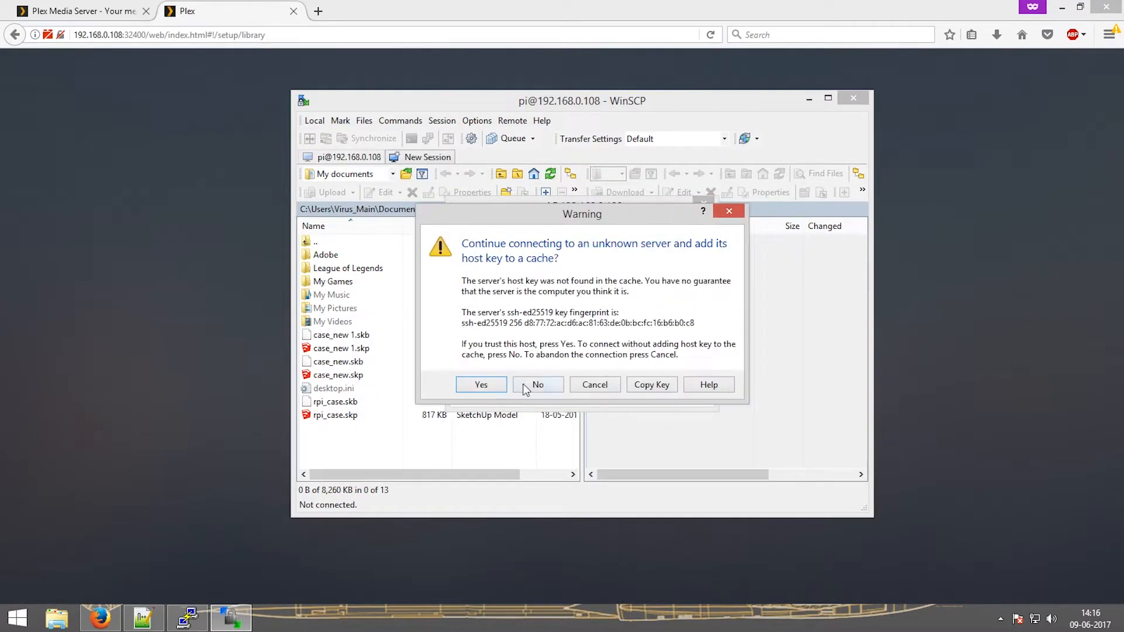
left_click(481, 384)
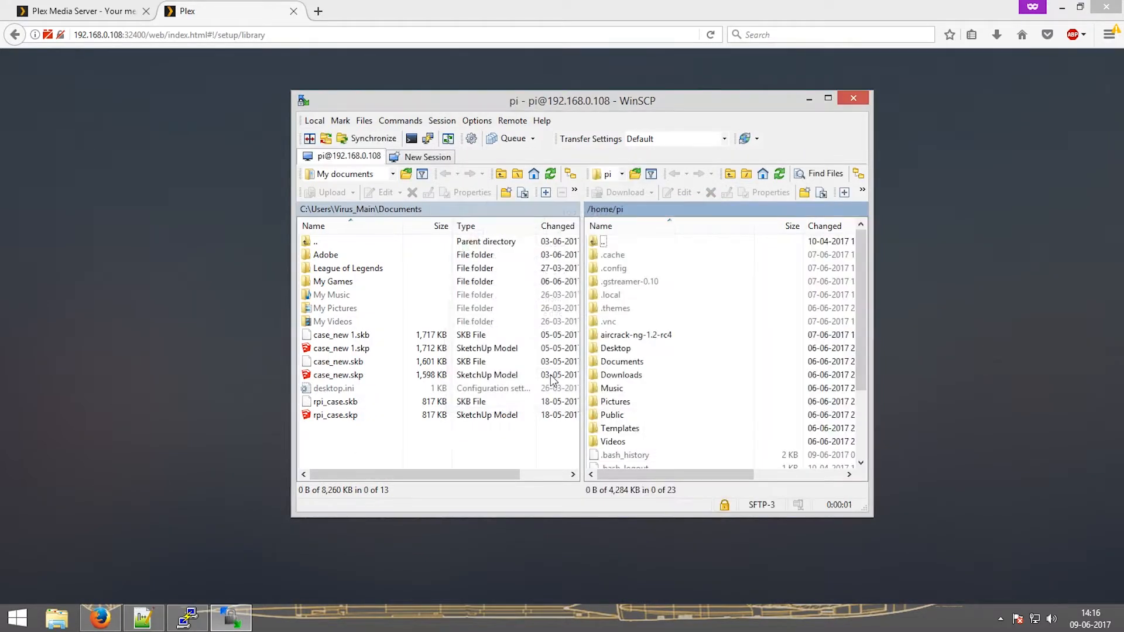
scroll("down", 3)
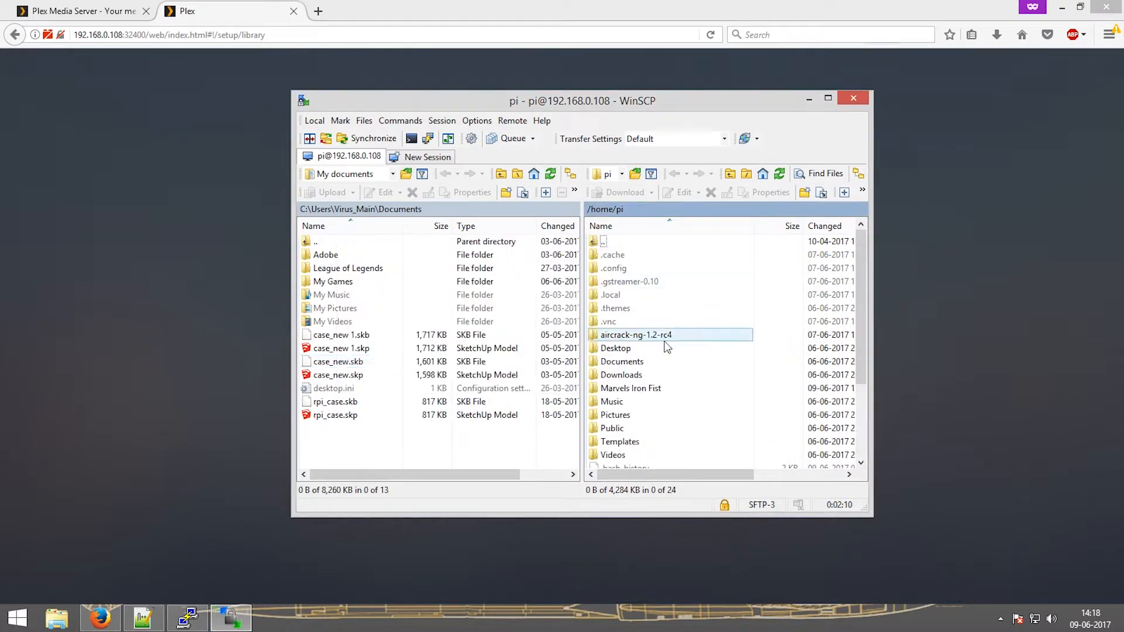
Add a TV Shows library and start browsing the server for its media folder
left_click(631, 388)
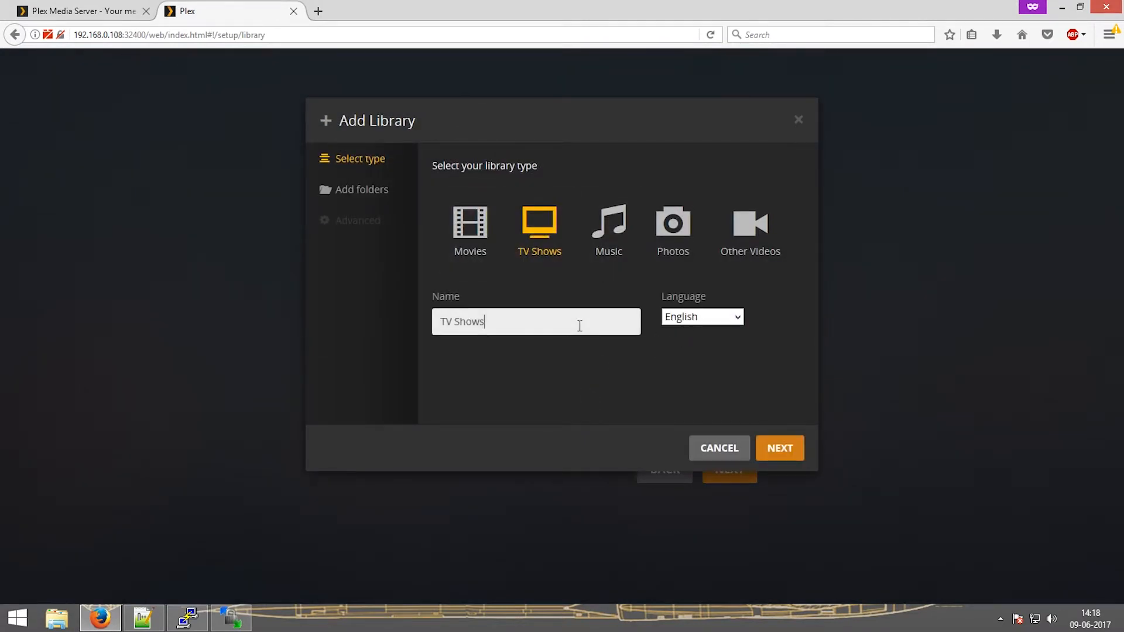
left_click(779, 448)
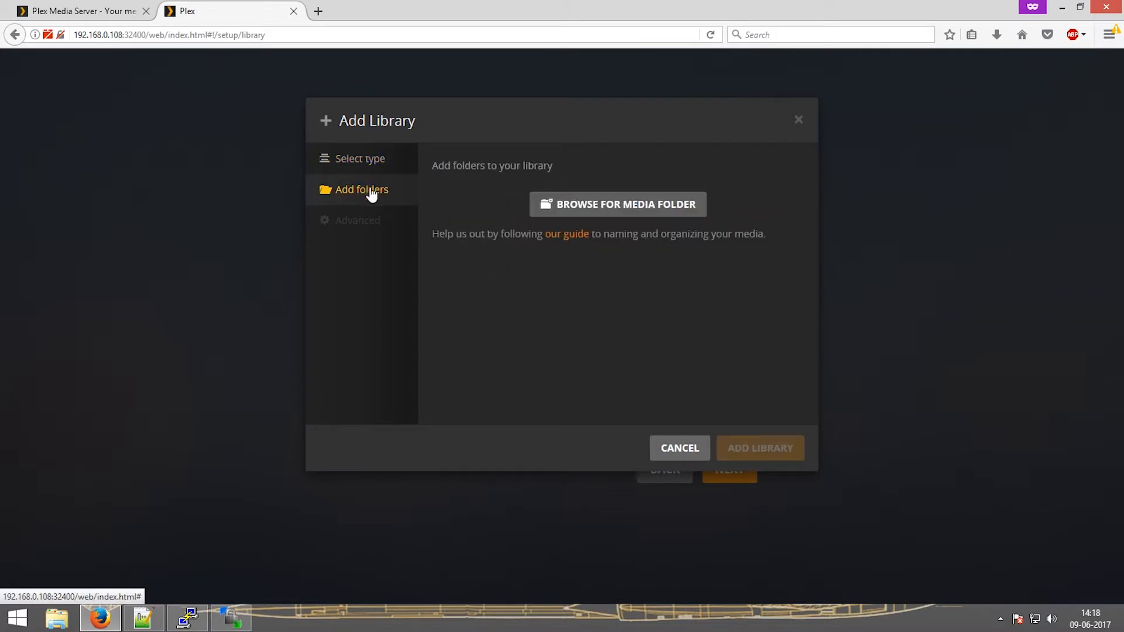
left_click(617, 203)
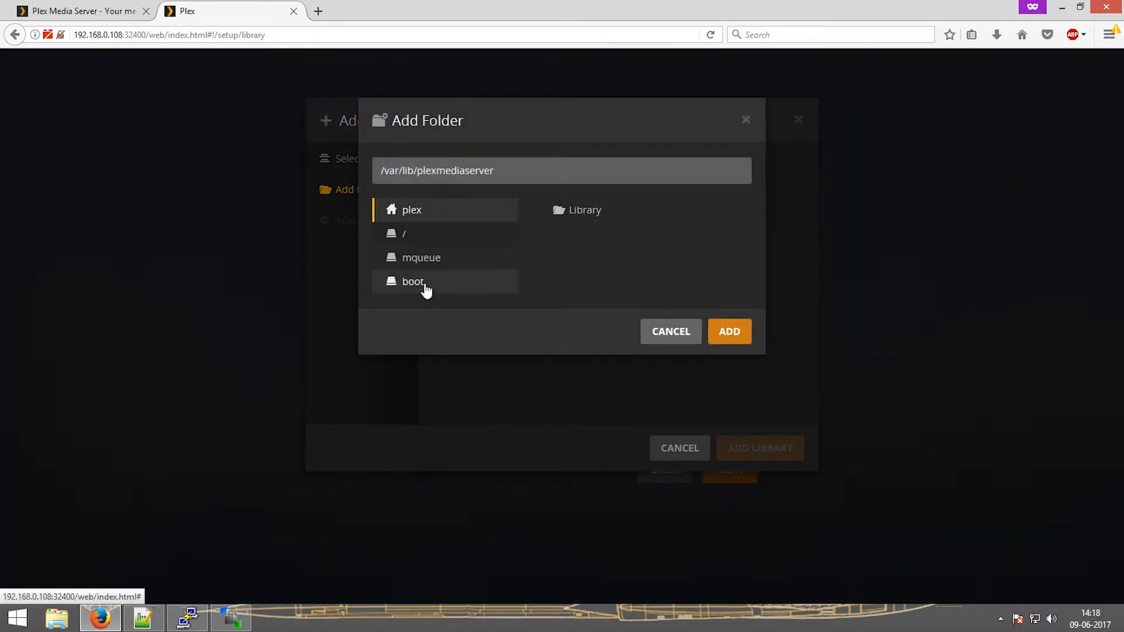
scroll("down", 3)
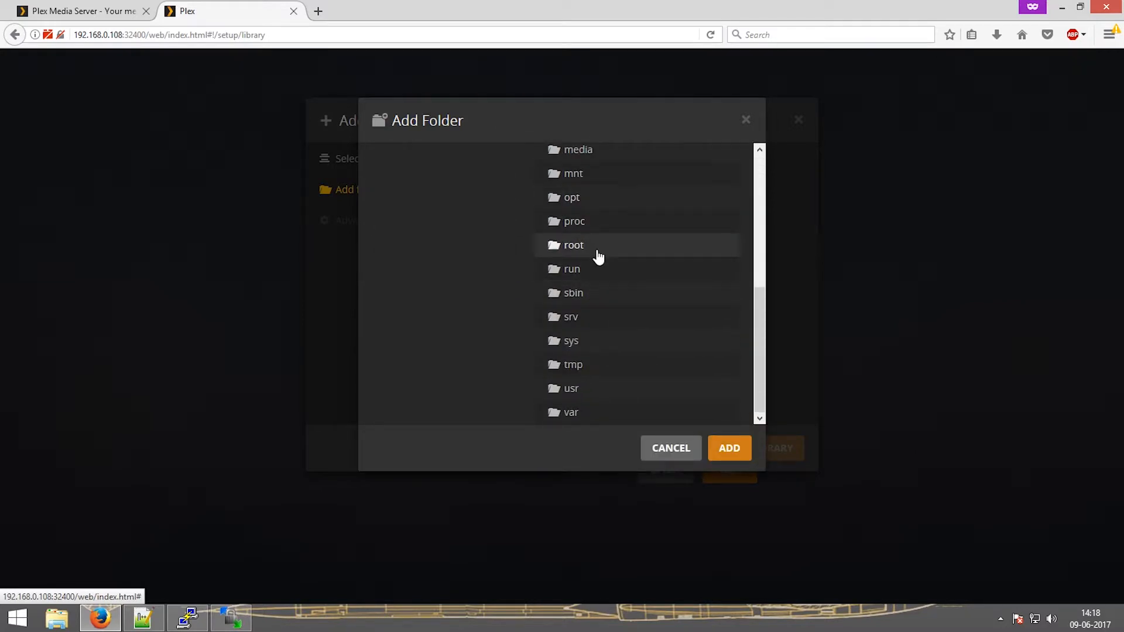
mouse_move(609, 355)
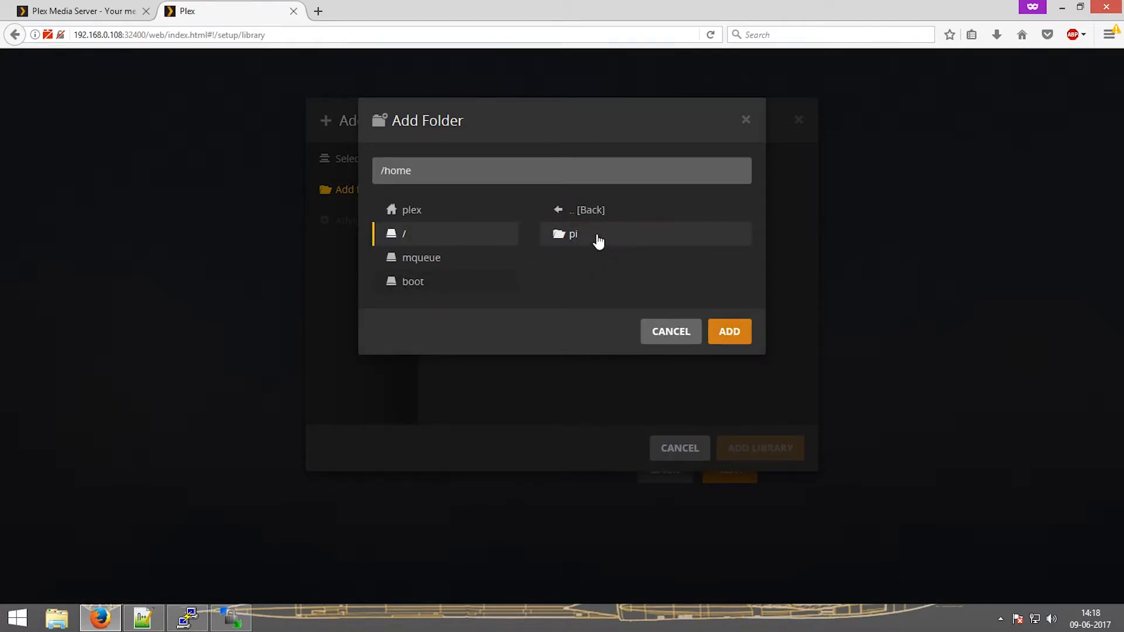
Navigate to /home/pi/Marvels Iron Fist and add it as the library folder
left_click(572, 234)
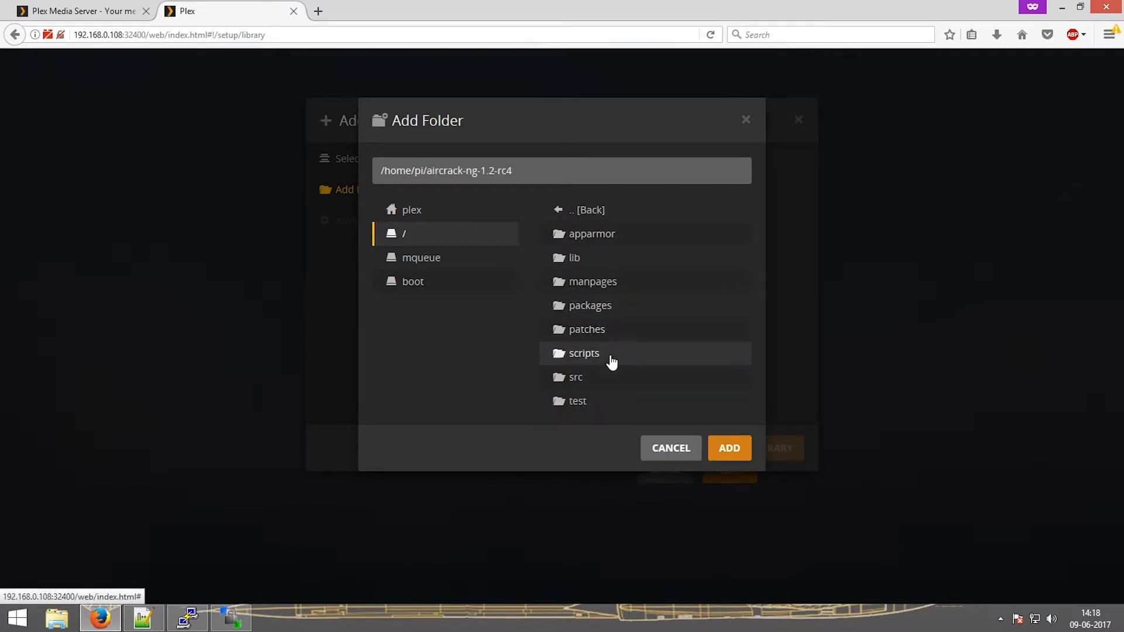
left_click(580, 209)
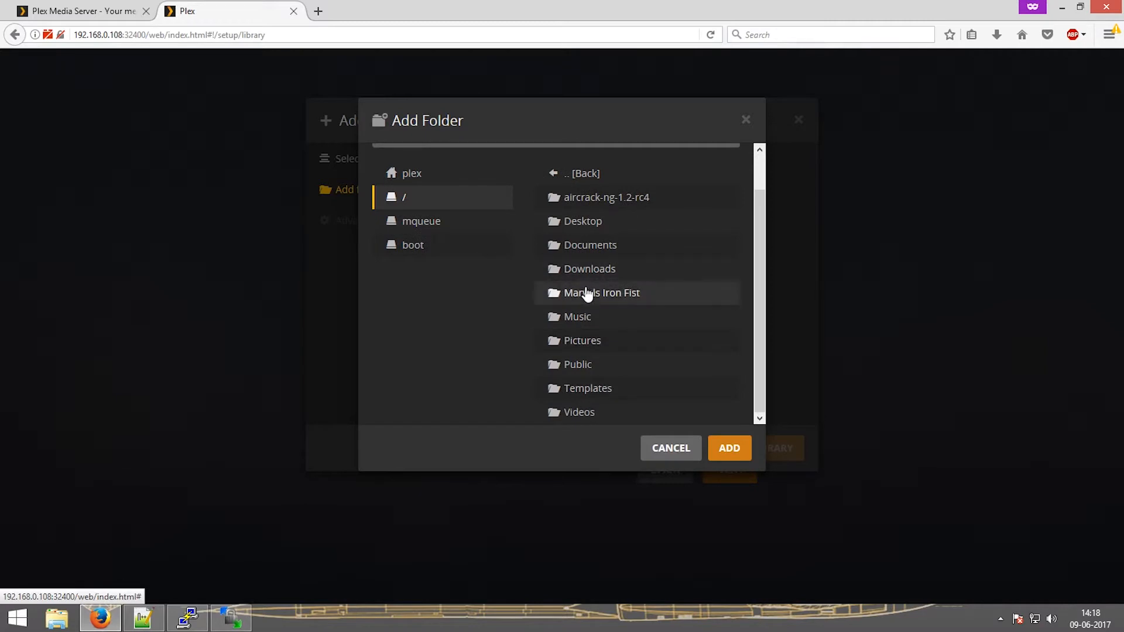
left_click(601, 293)
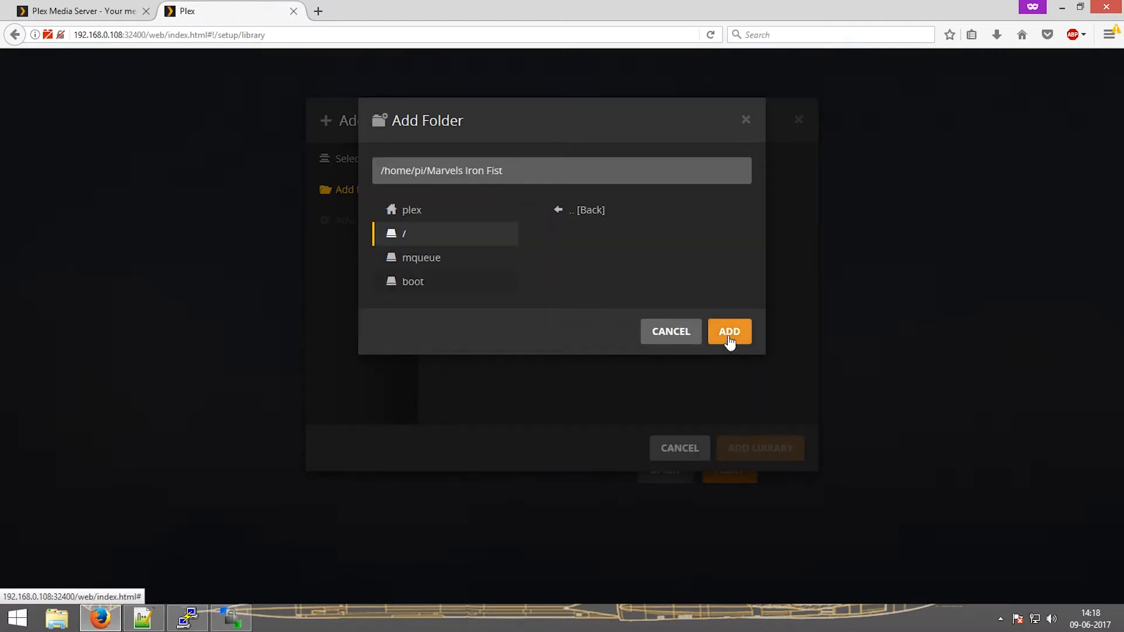
left_click(728, 331)
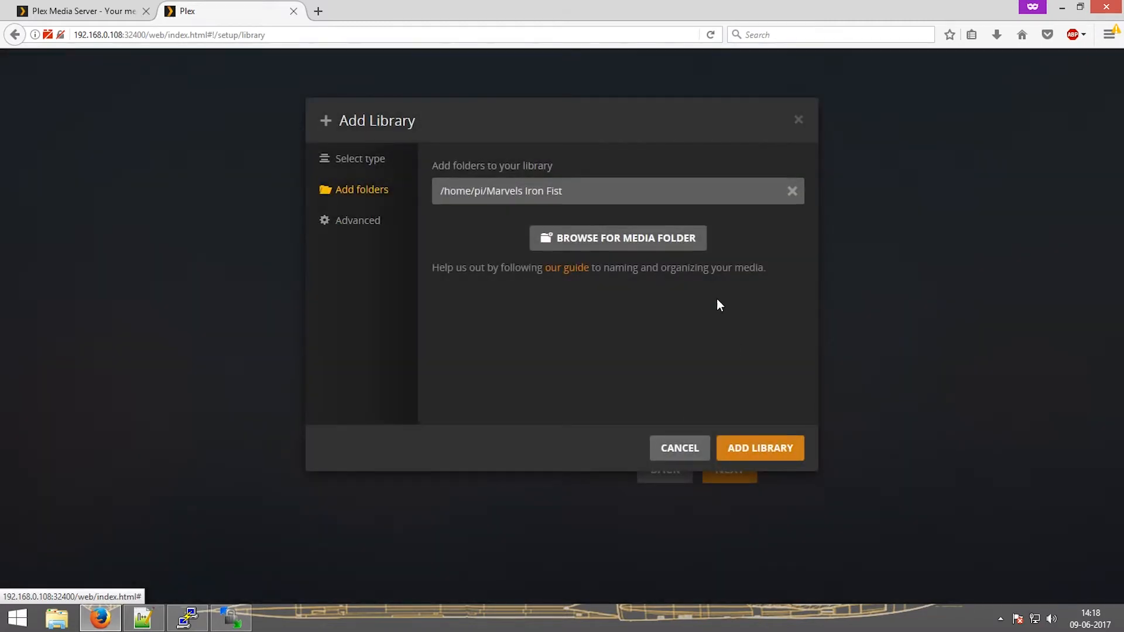
Create the TV Shows library, disable anonymous usage data, and finish the server setup
left_click(759, 448)
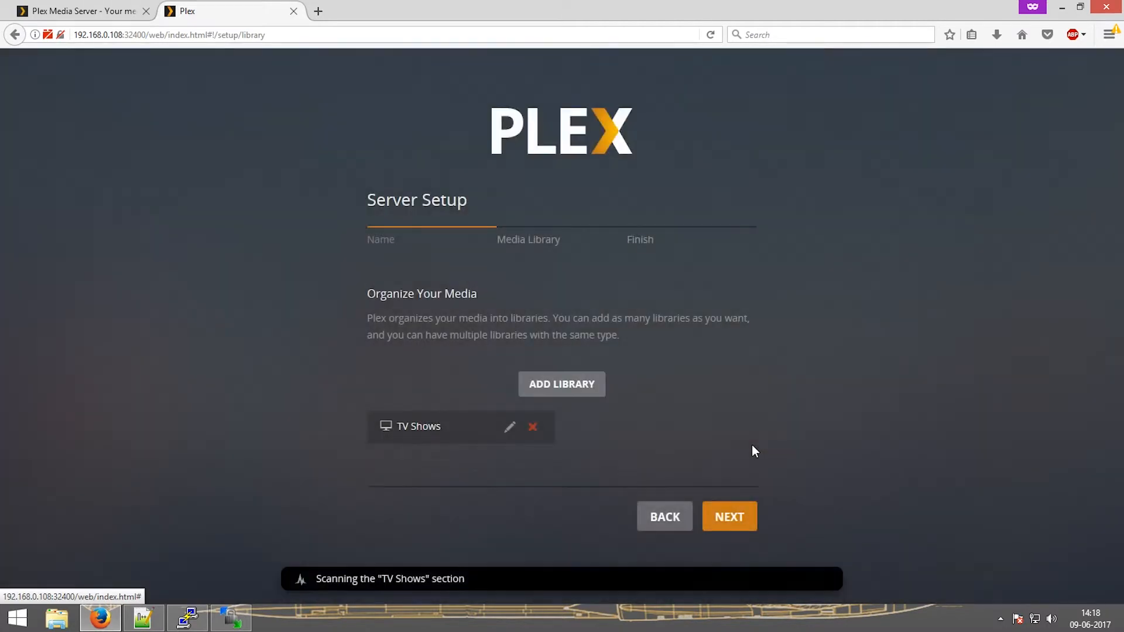
mouse_move(746, 454)
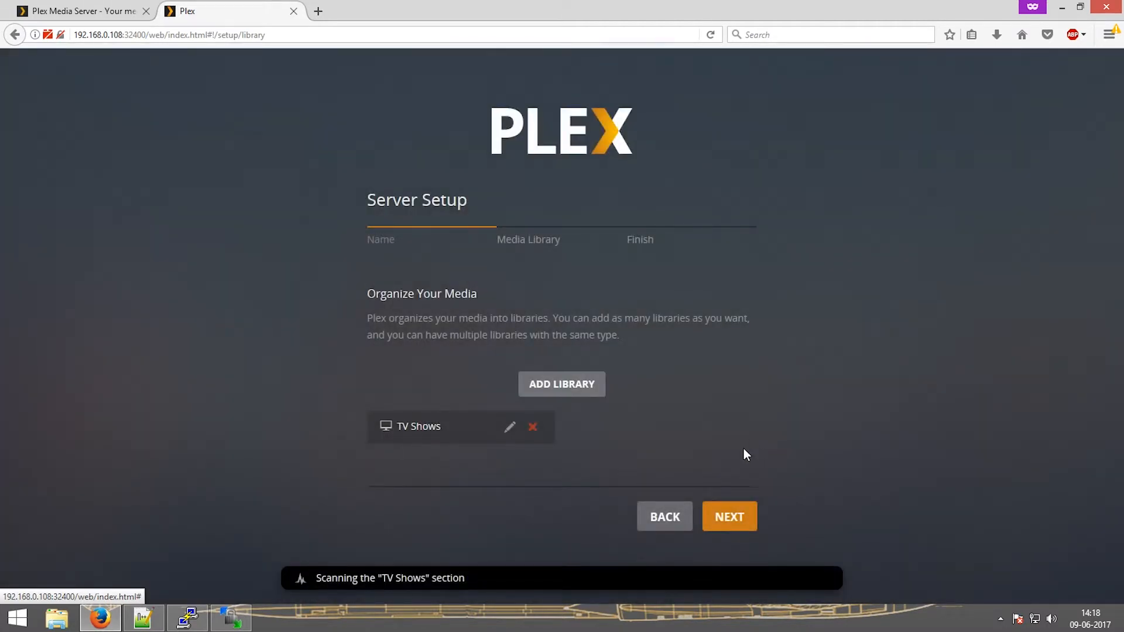
left_click(728, 516)
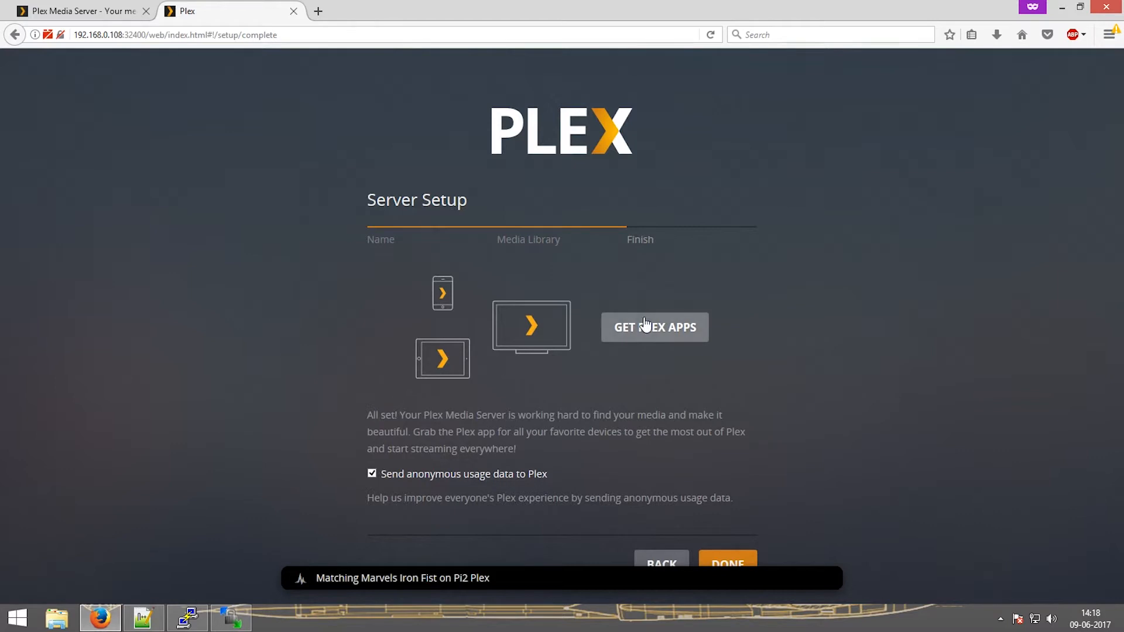
left_click(371, 474)
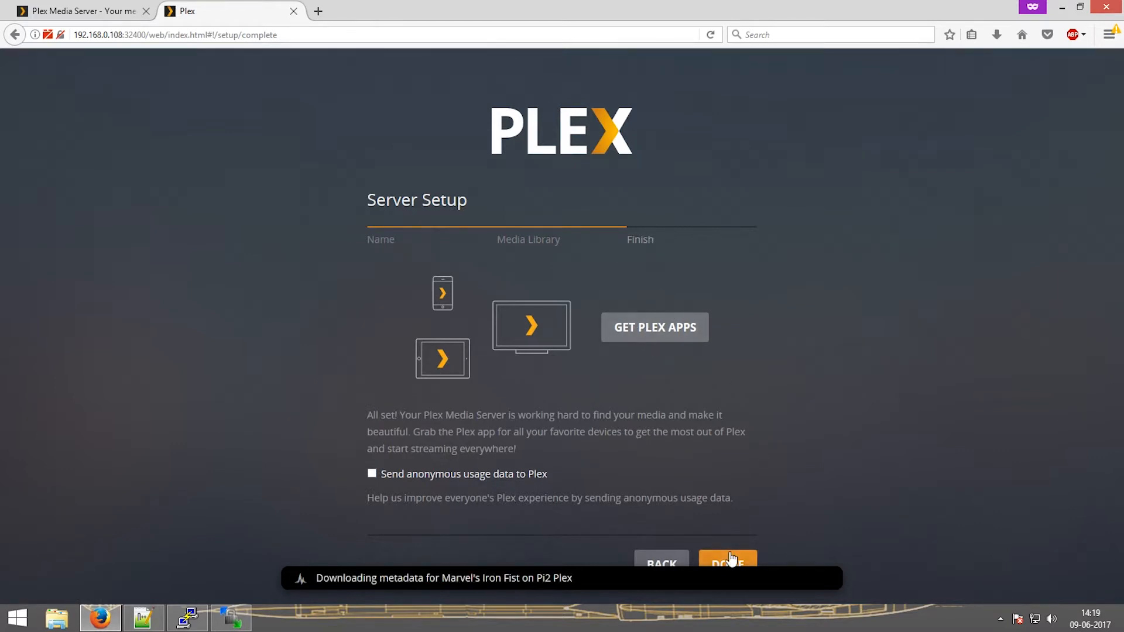
left_click(727, 563)
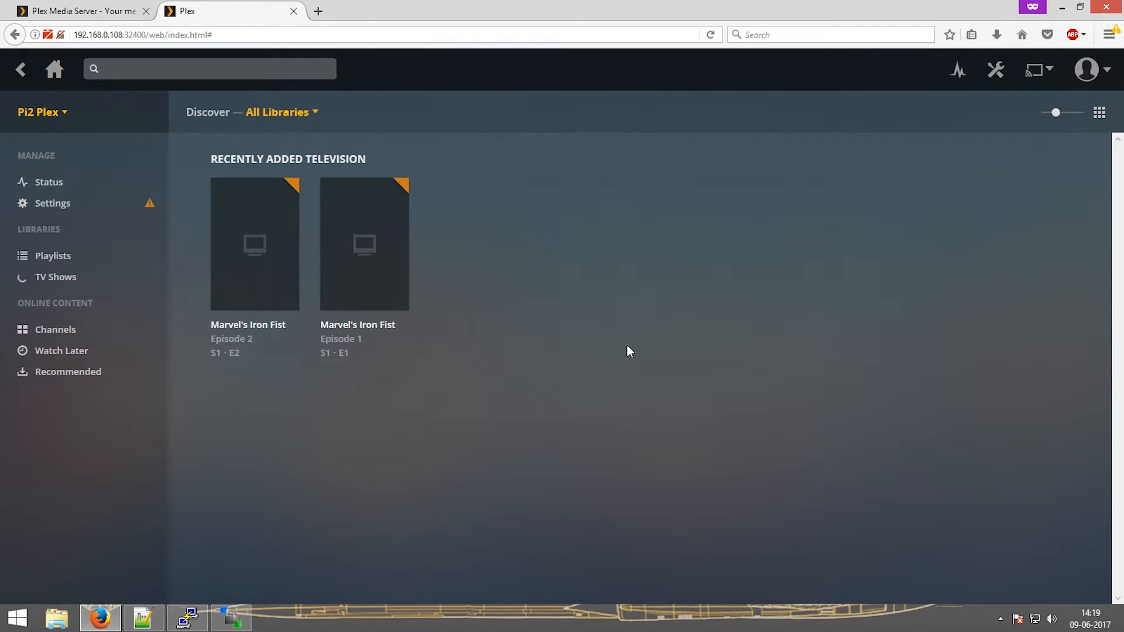
Open the TV Shows library from the sidebar and select Marvel's Iron Fist
left_click(56, 276)
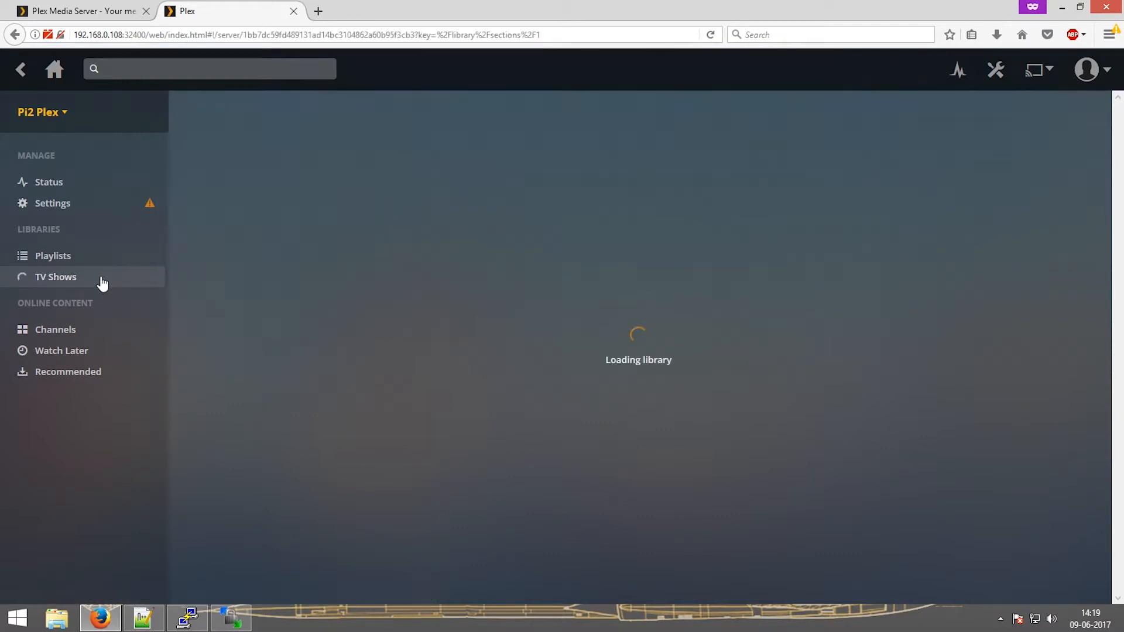
left_click(55, 276)
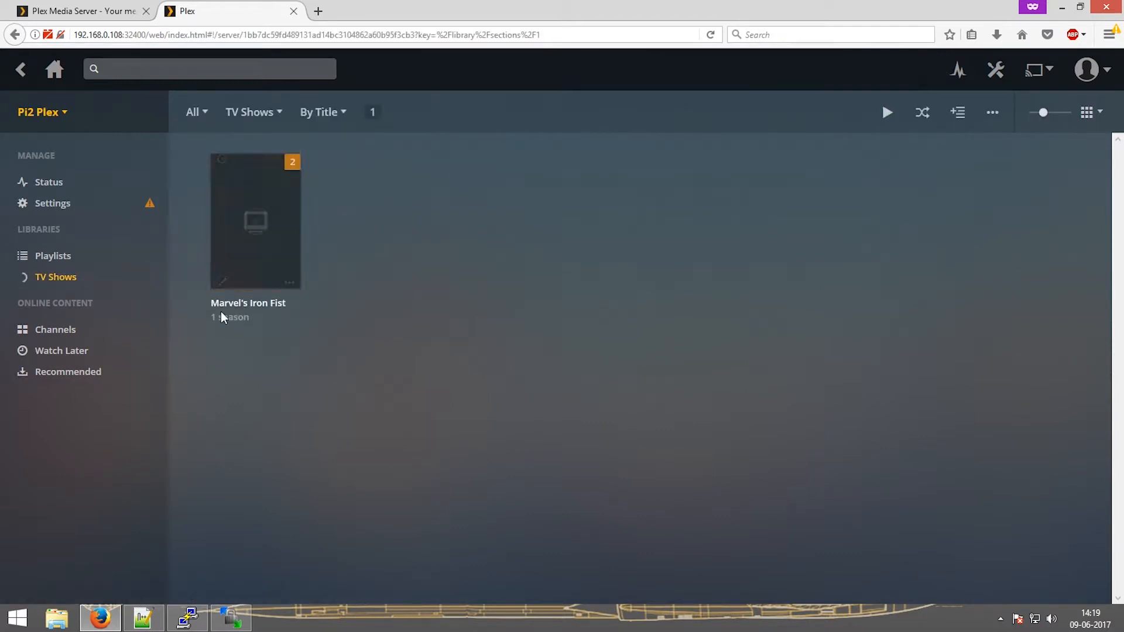
left_click(255, 221)
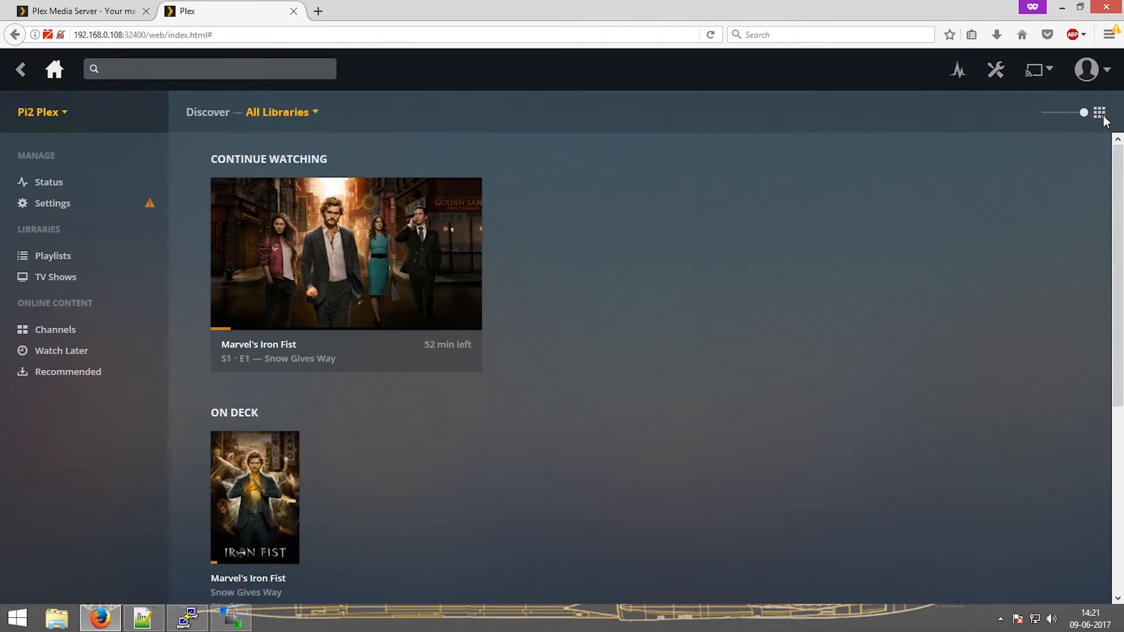
Enlarge the home-page posters with the size slider and browse further down
left_click_drag(1082, 112, 1043, 112)
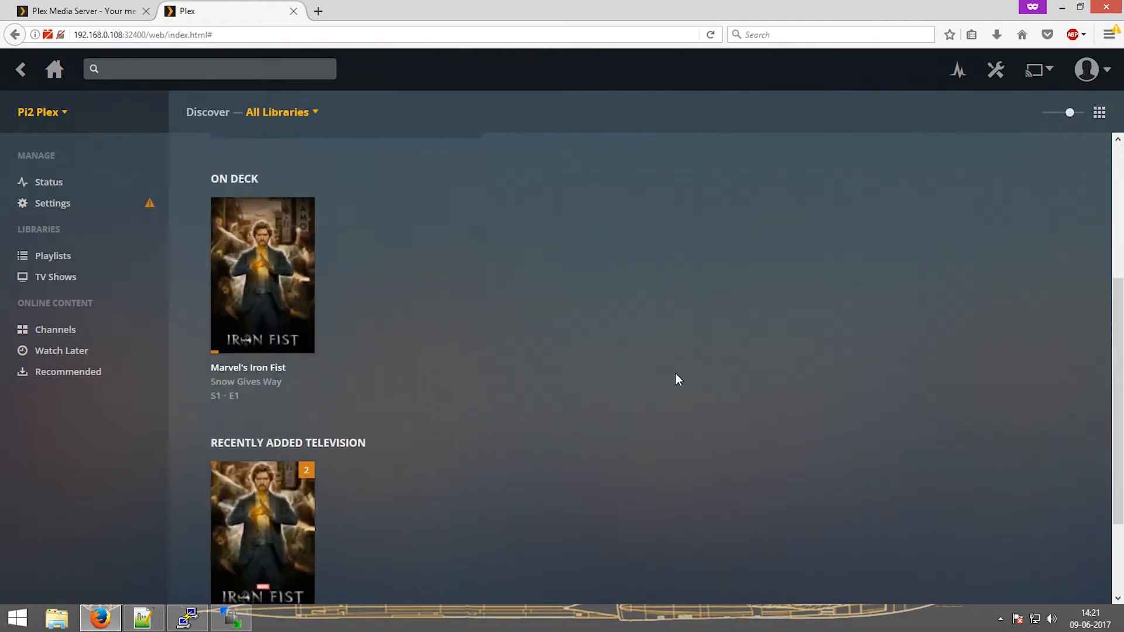
scroll("down", 3)
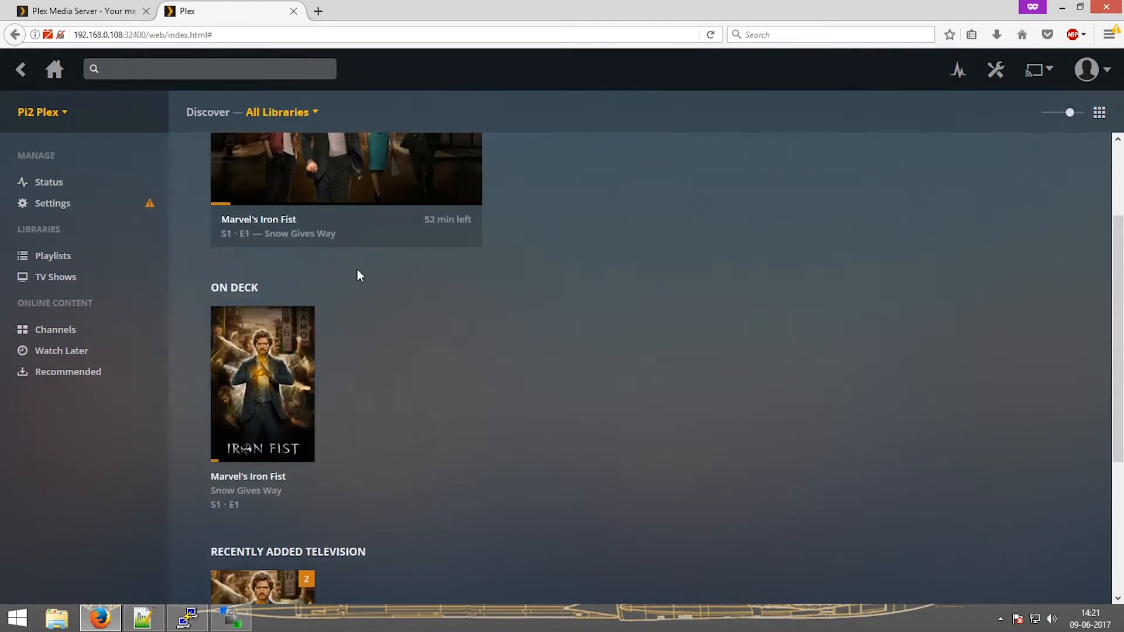
scroll("down", 3)
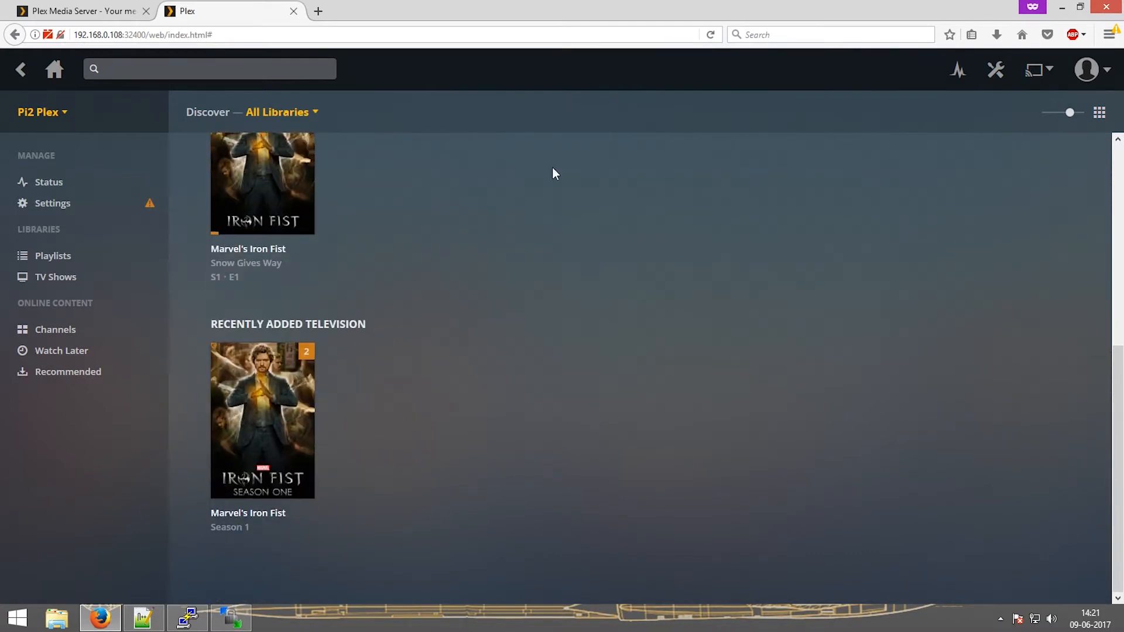
Open Marvel's Iron Fist's details page from TV Shows, showing its 2017 Netflix synopsis
left_click(55, 277)
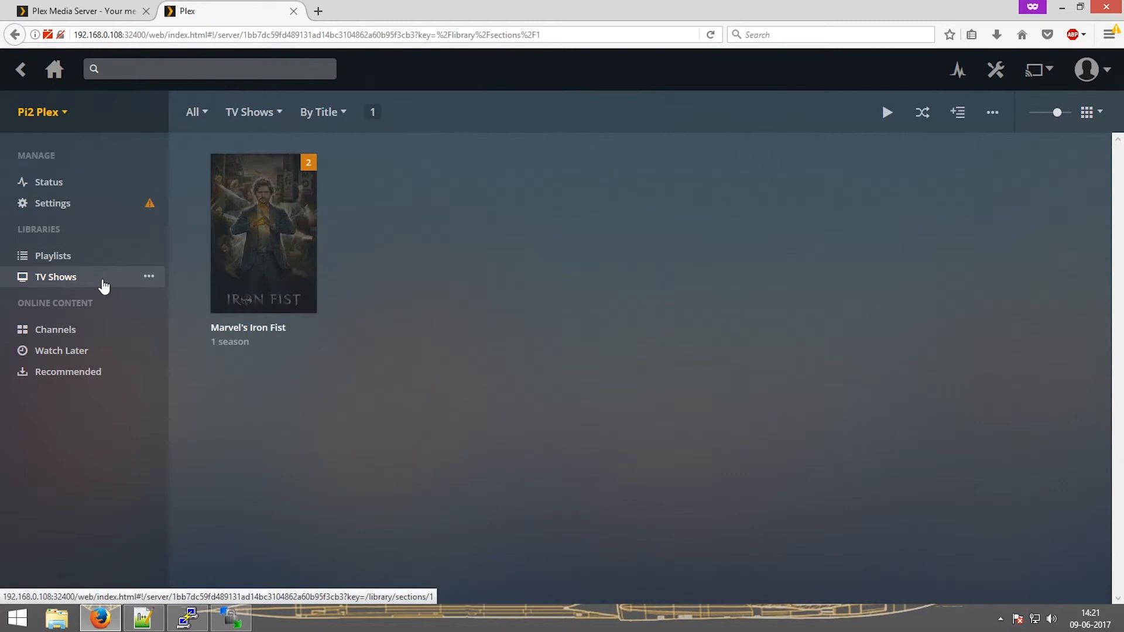
left_click(262, 233)
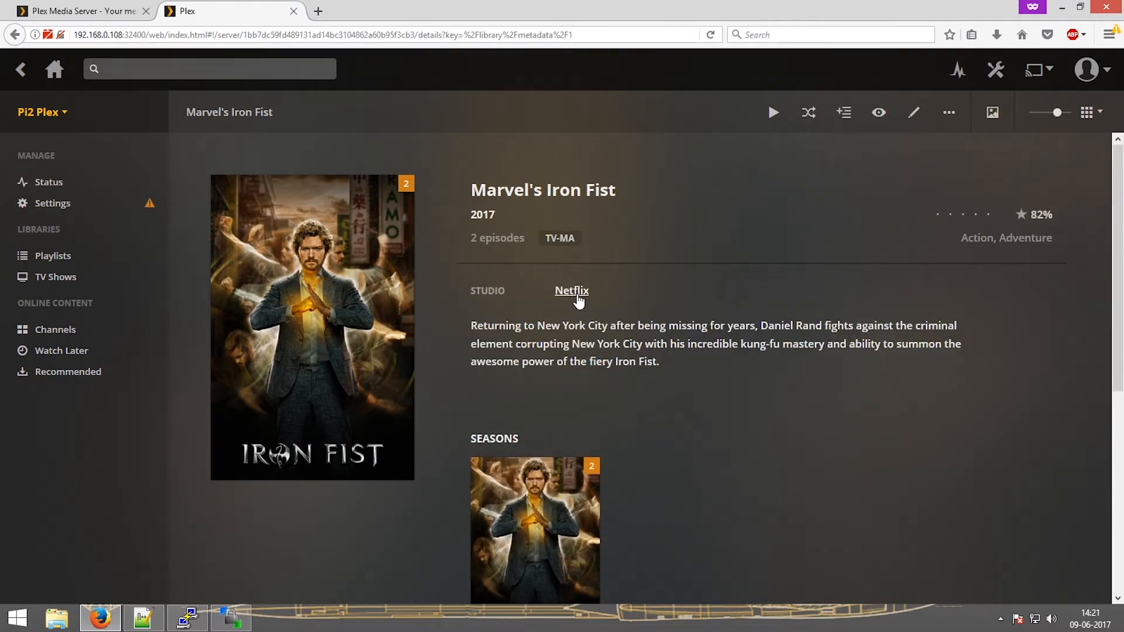
mouse_move(727, 434)
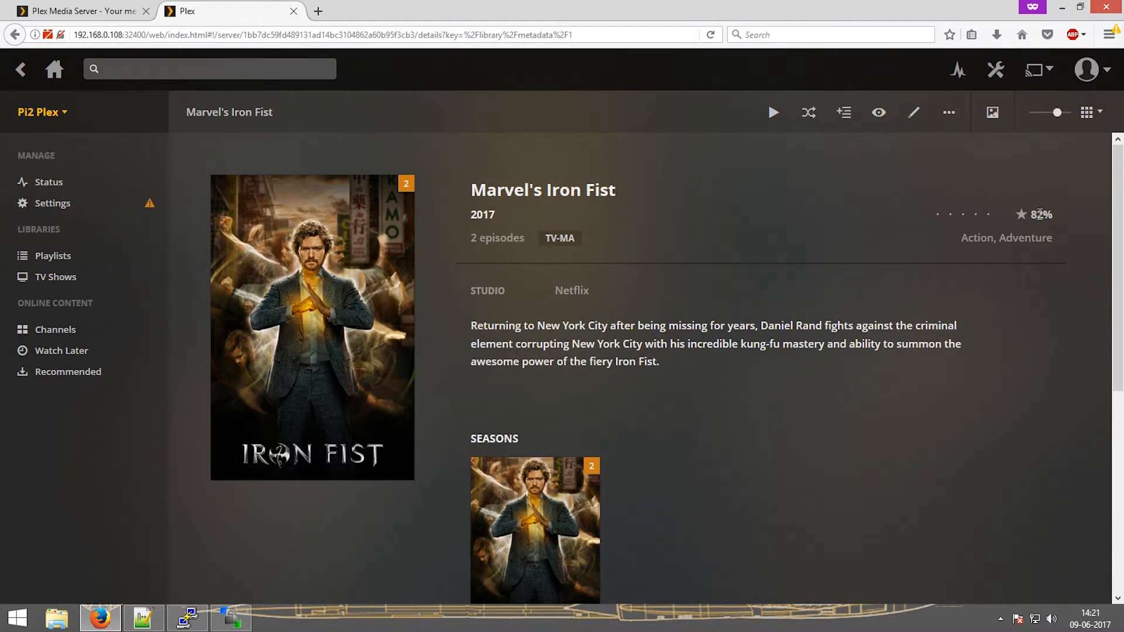
scroll("down", 3)
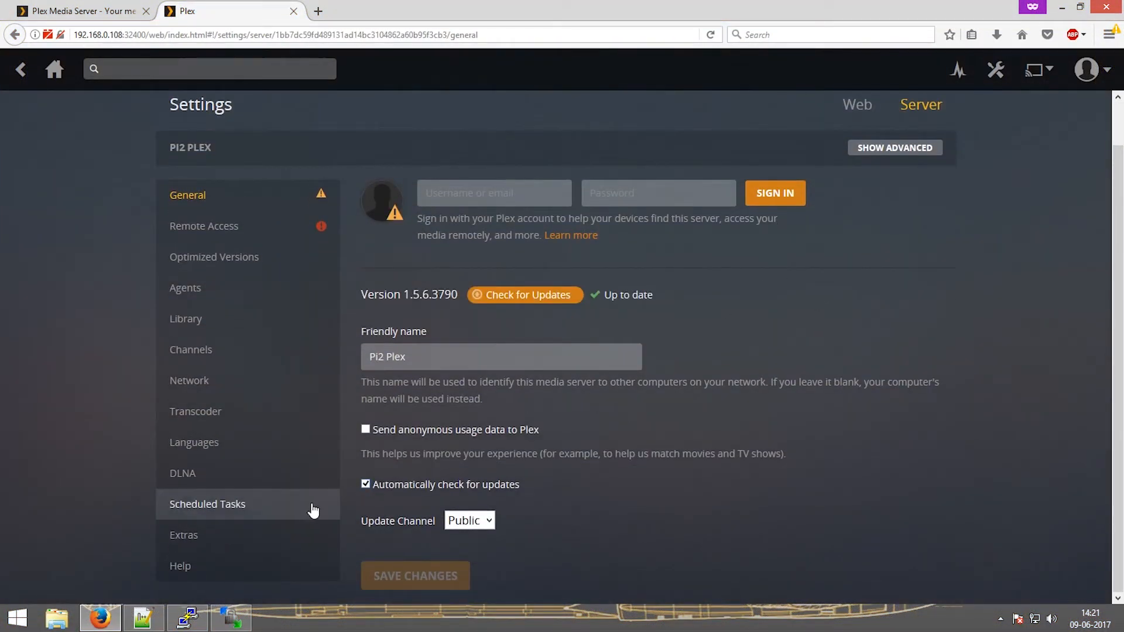
mouse_move(213, 256)
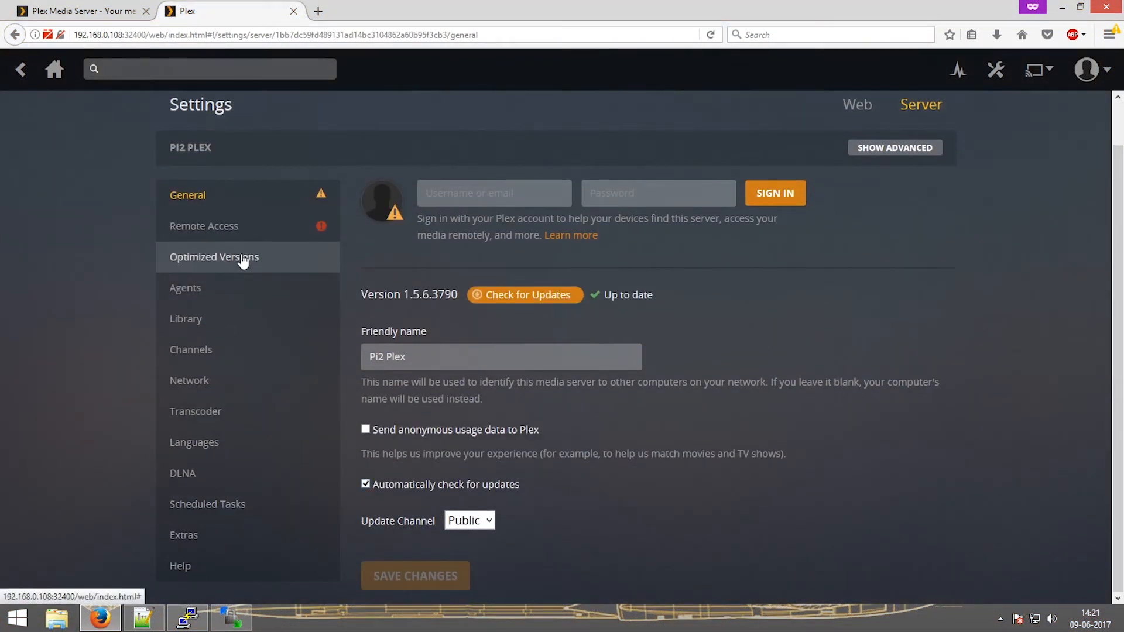
Enable 'Update my library periodically' in the server Library settings and save the change
left_click(186, 319)
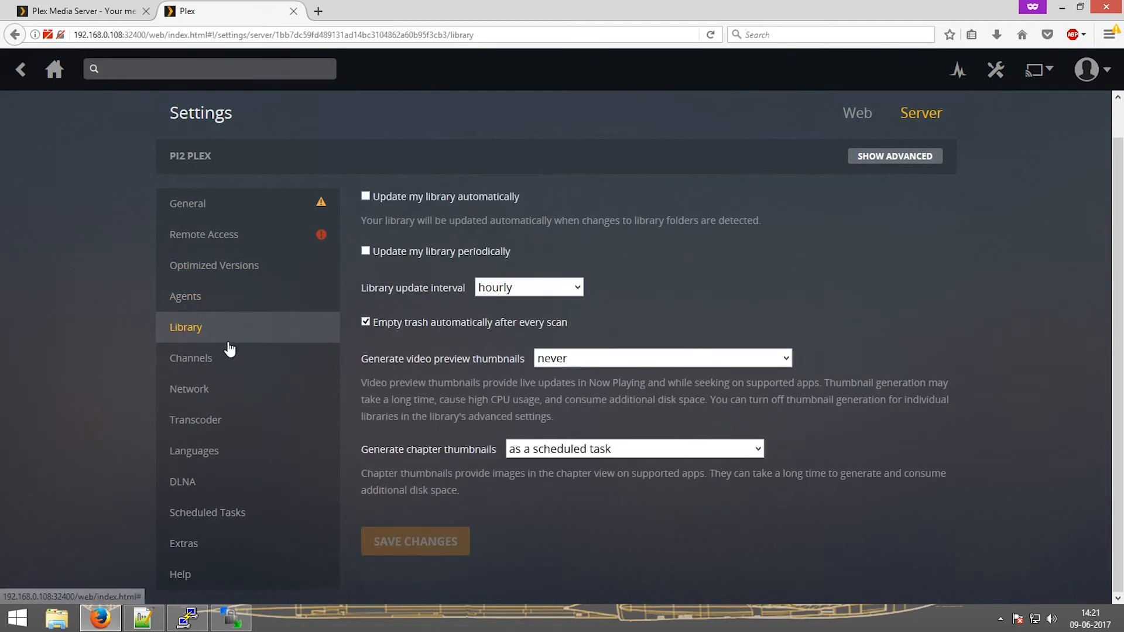
left_click(191, 359)
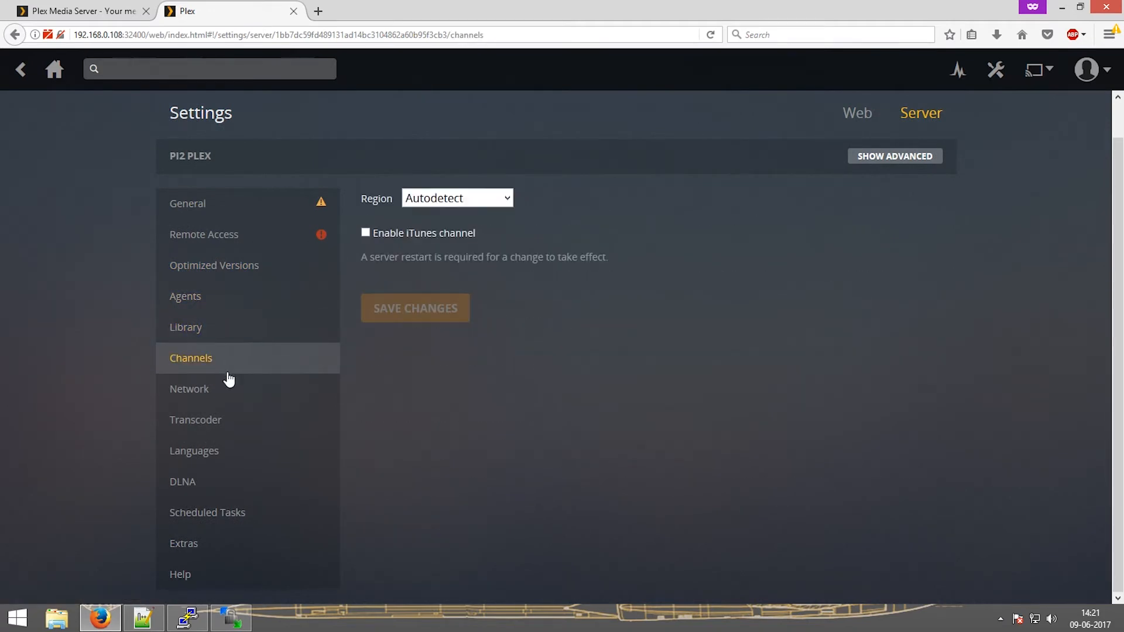
left_click(186, 327)
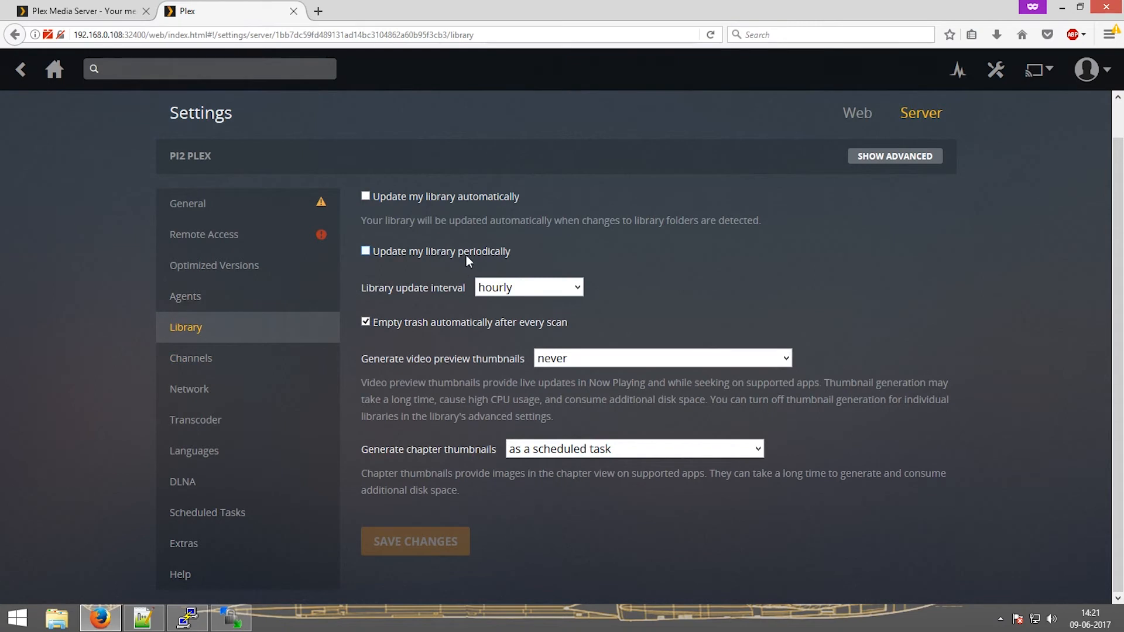
mouse_move(477, 256)
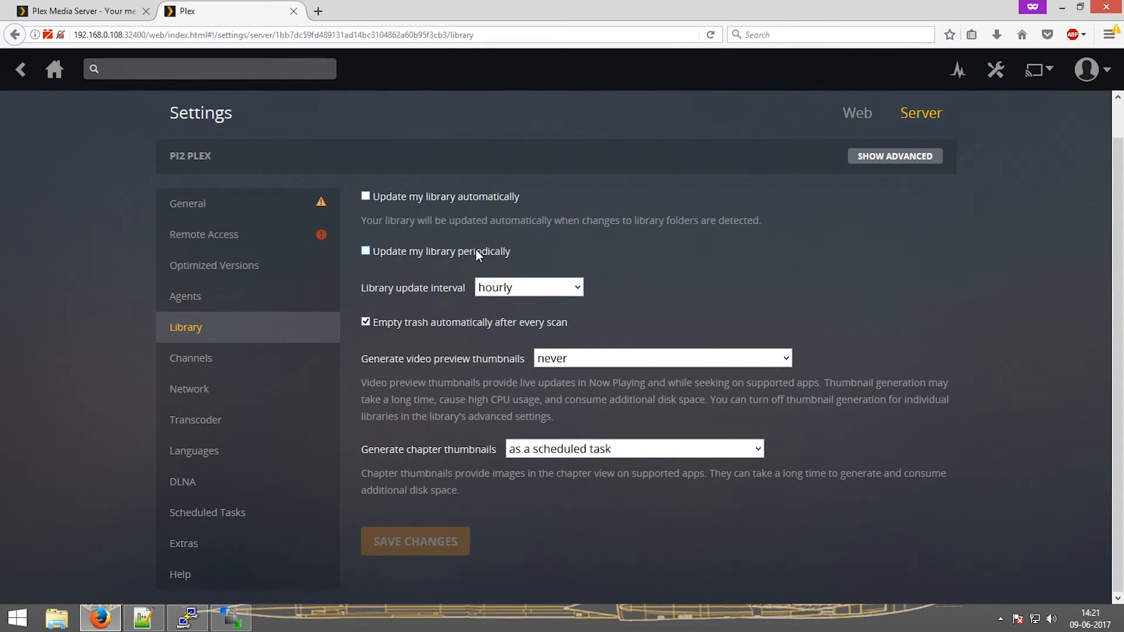
left_click(365, 250)
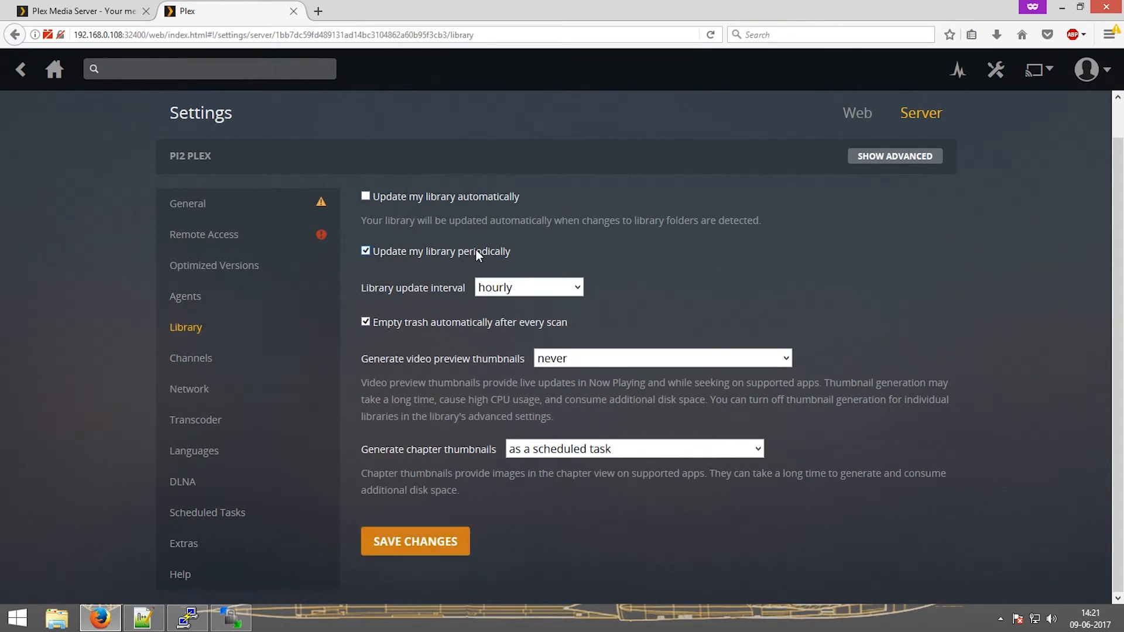
left_click(528, 286)
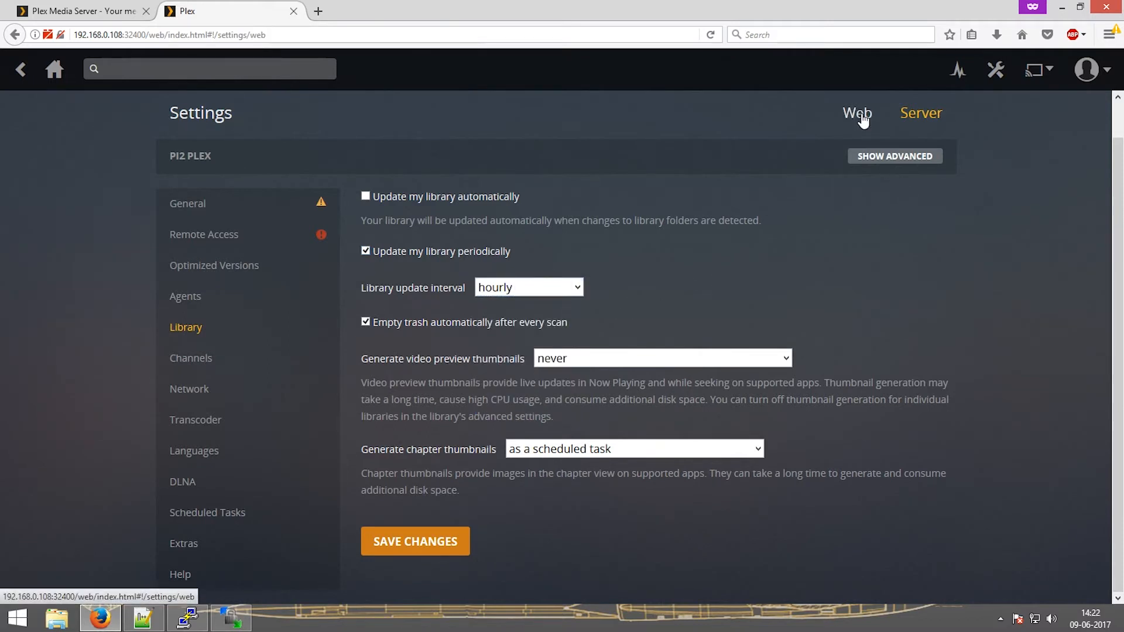
Change the web Player's Remote Quality from 4 Mbps 720p to Original and save
left_click(857, 118)
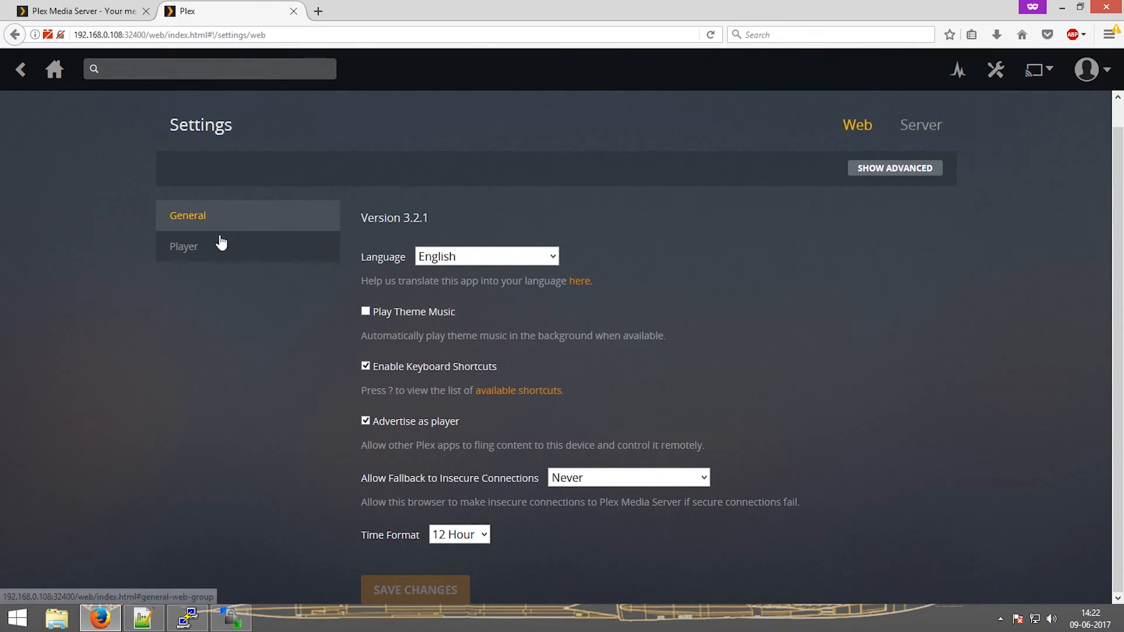
left_click(184, 246)
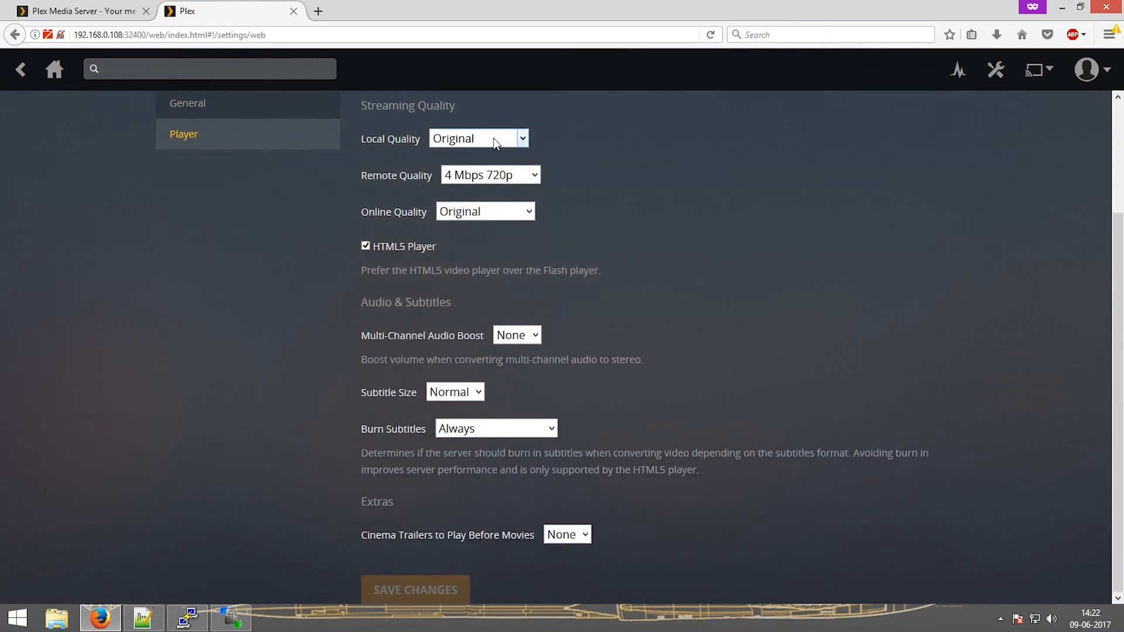
left_click(490, 175)
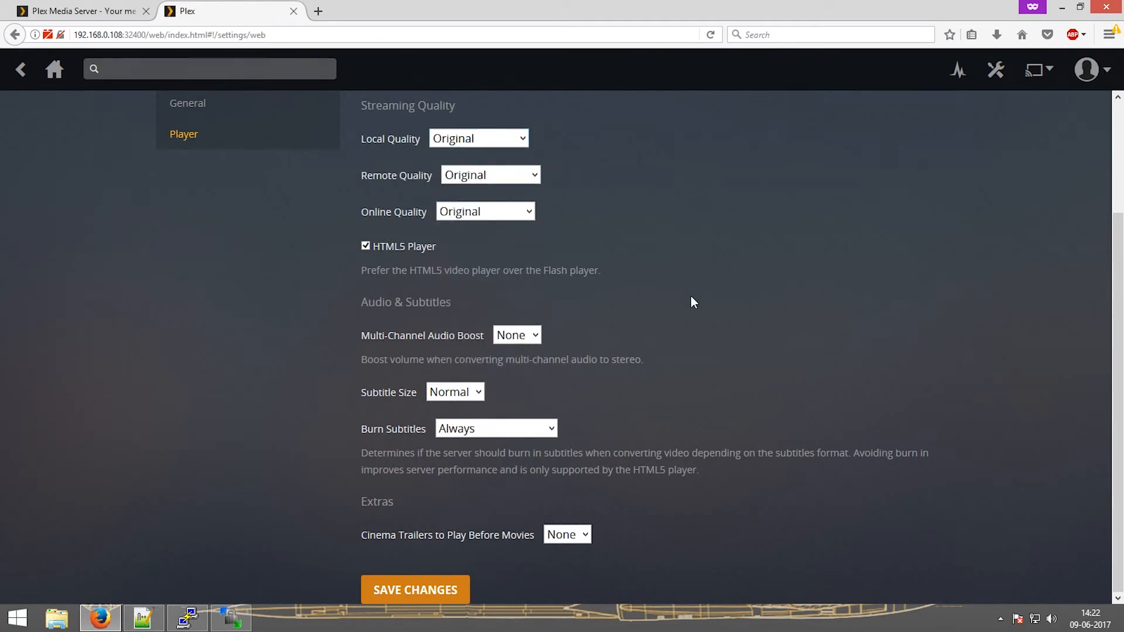
mouse_move(482, 272)
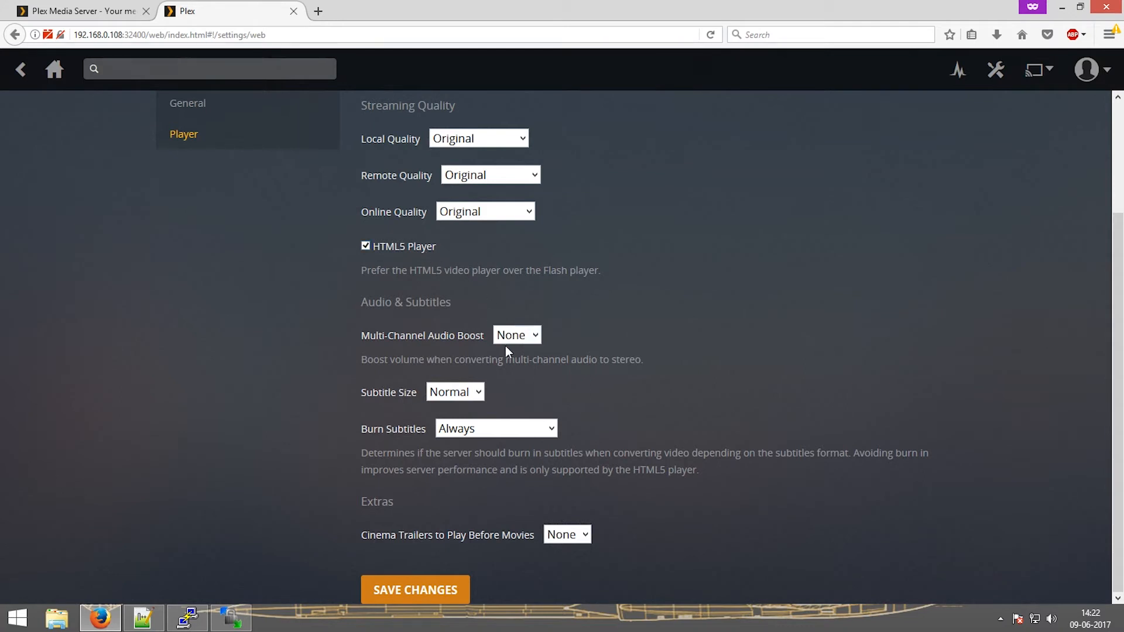
left_click(516, 335)
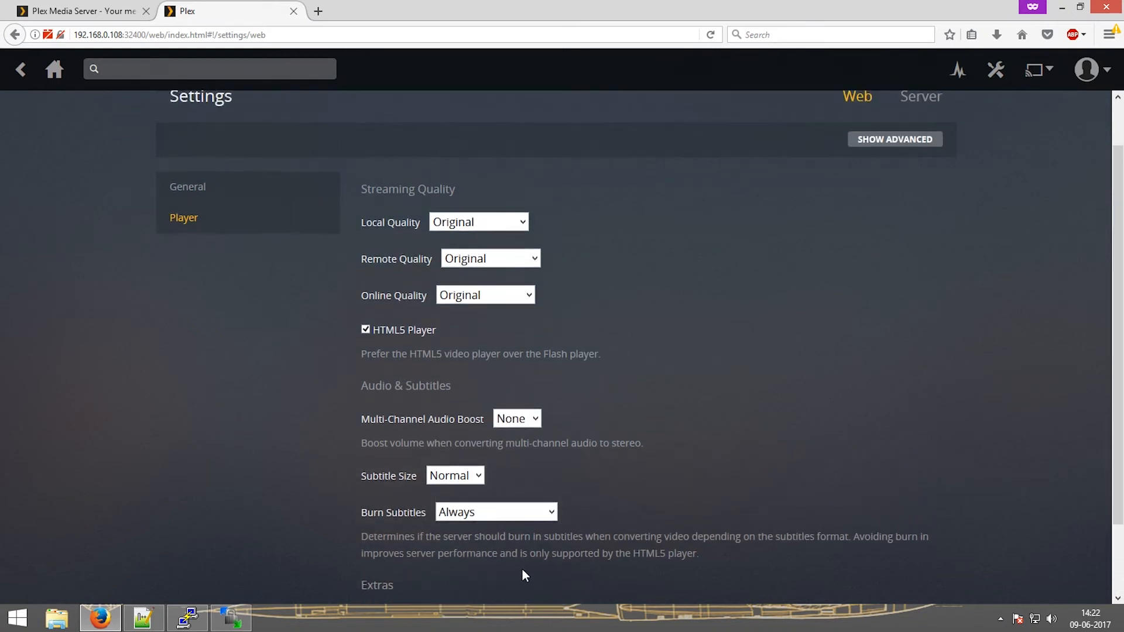
scroll("down", 3)
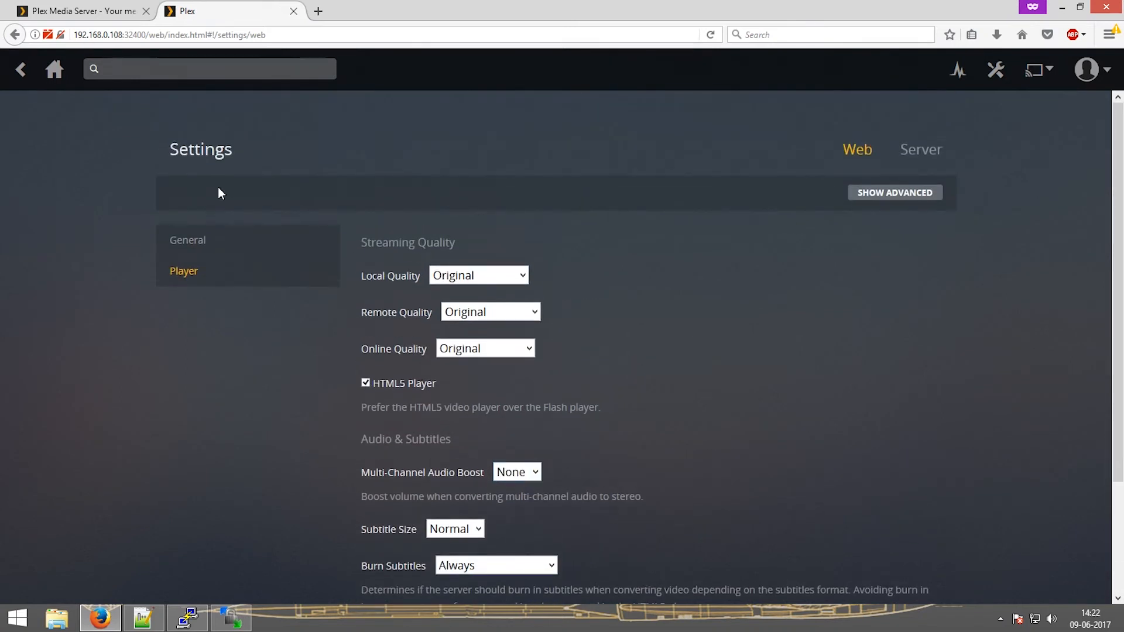